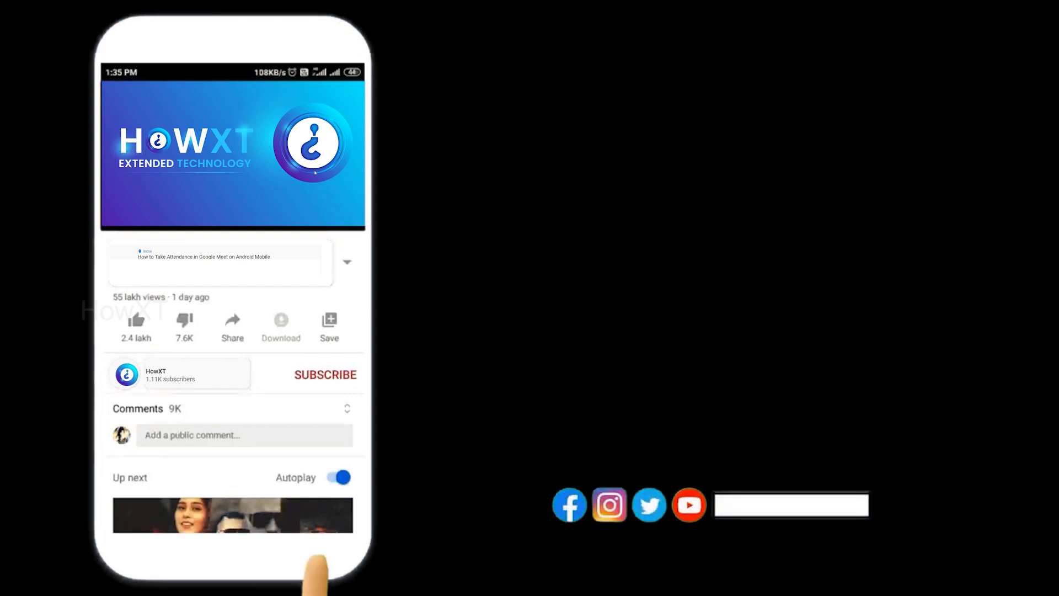
# Launch Google Calendar from Gmail's Google apps grid
pyautogui.click(325, 374)
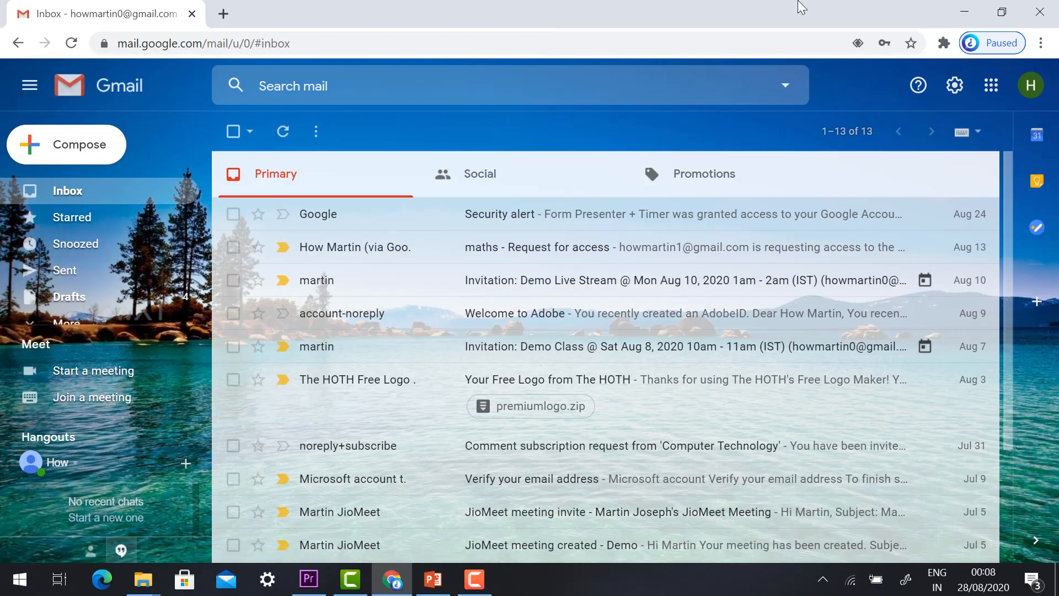
pyautogui.moveTo(991, 86)
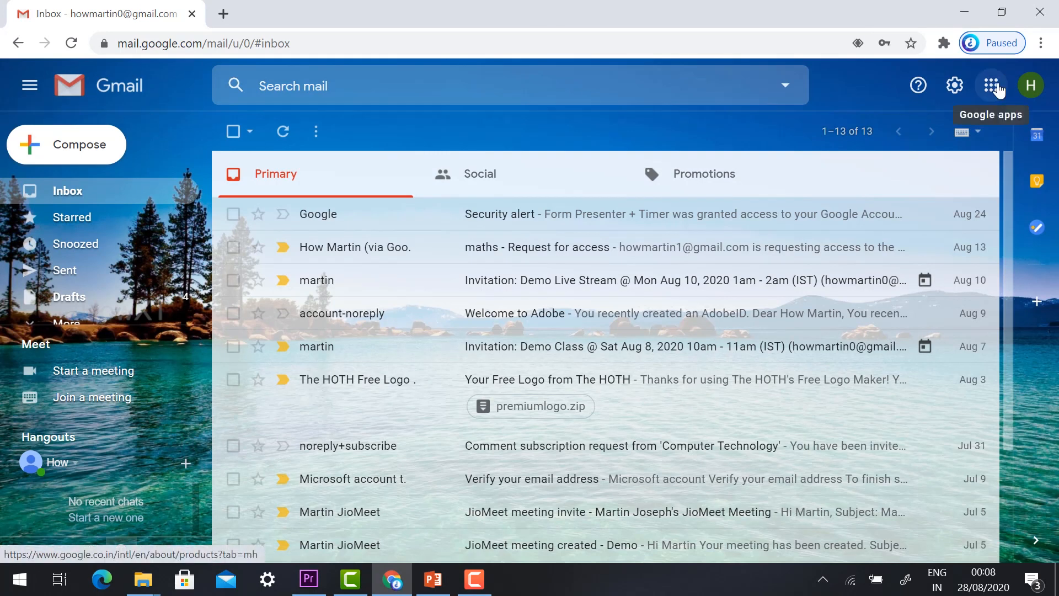
pyautogui.click(991, 85)
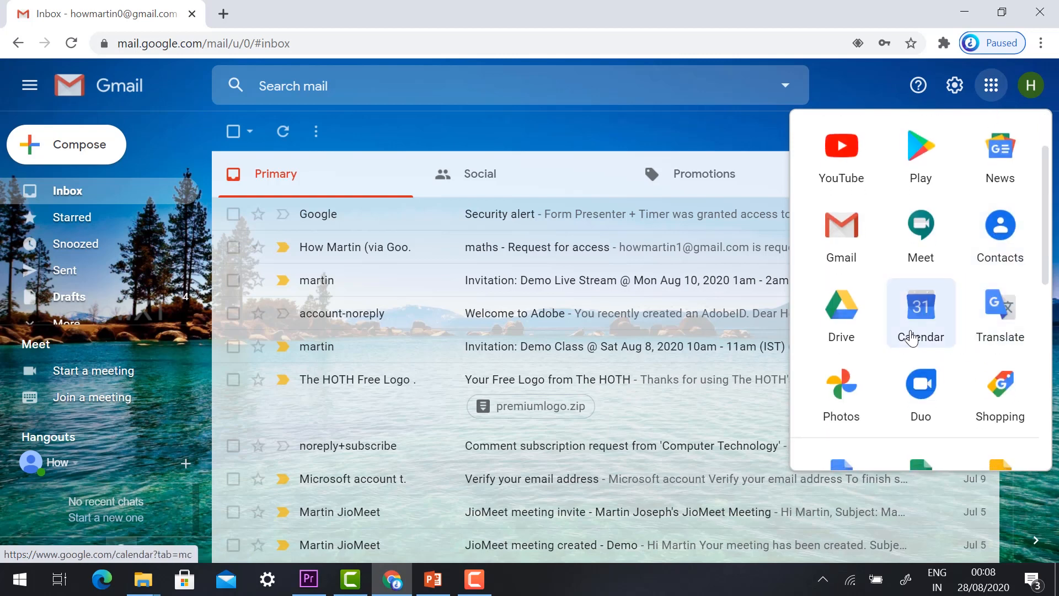
pyautogui.click(920, 308)
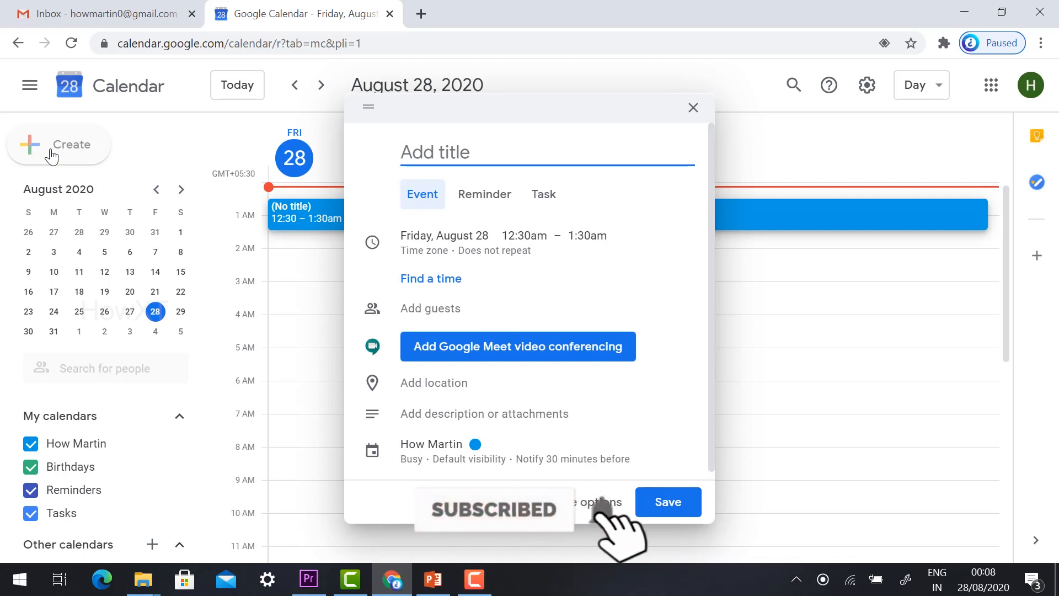
# Title the new event draft 'Computer Graphics II BCA'
pyautogui.write('Computer')
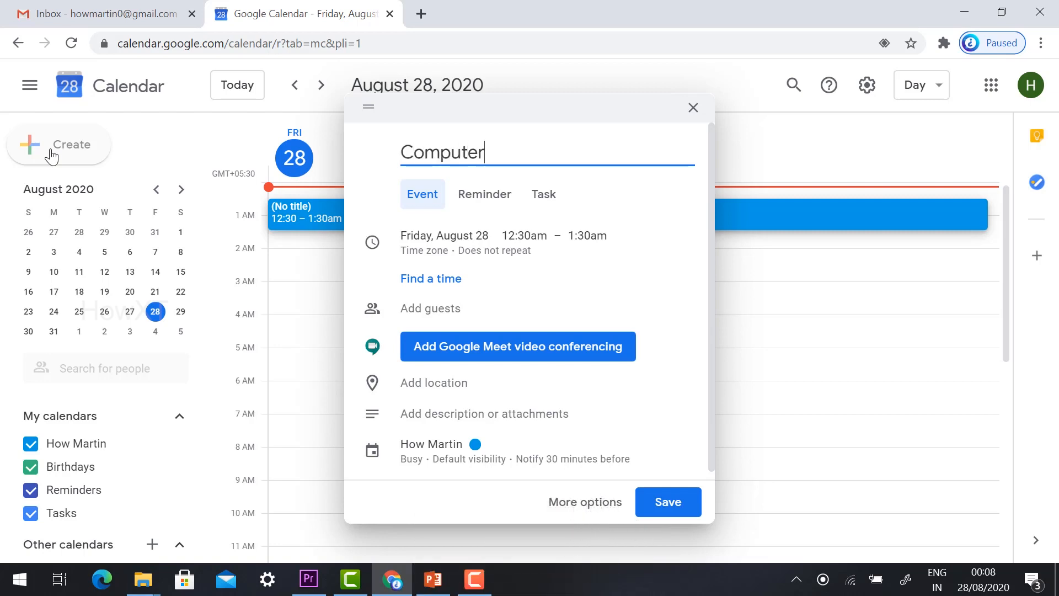
pyautogui.write('Graphic')
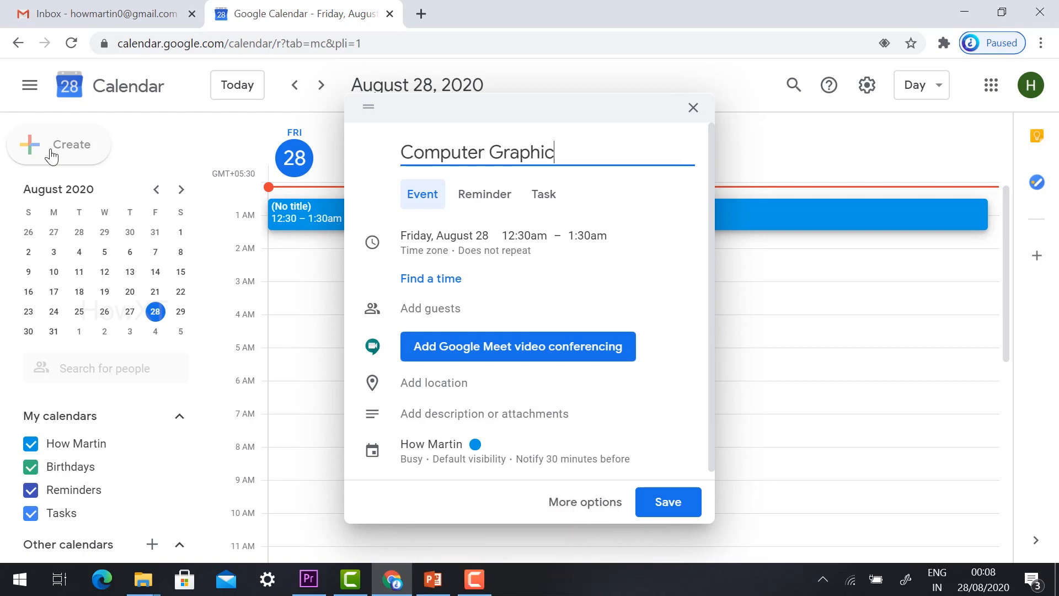
pyautogui.write('s II')
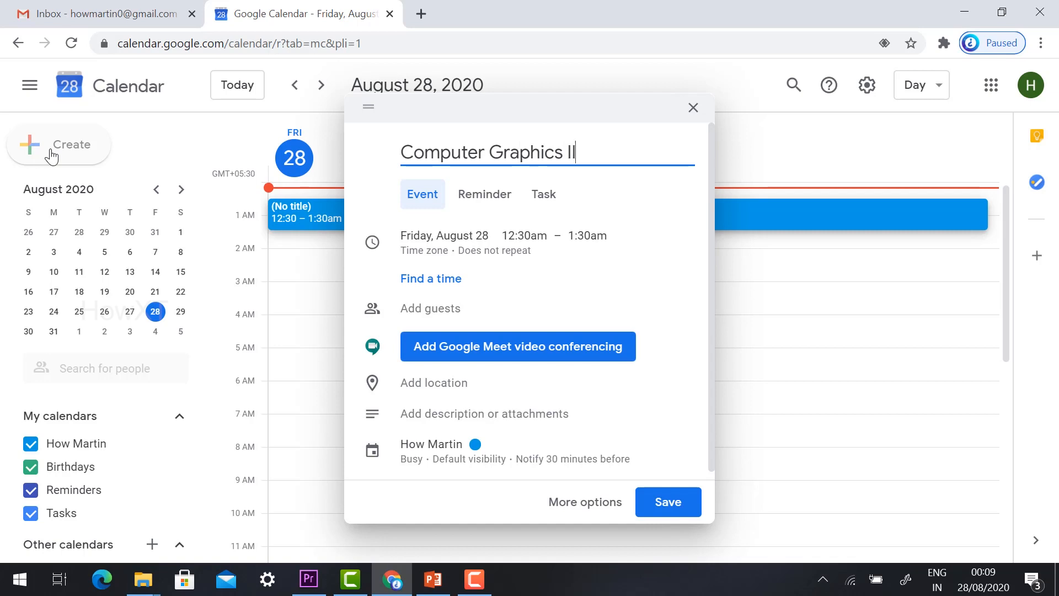
pyautogui.write('BCA')
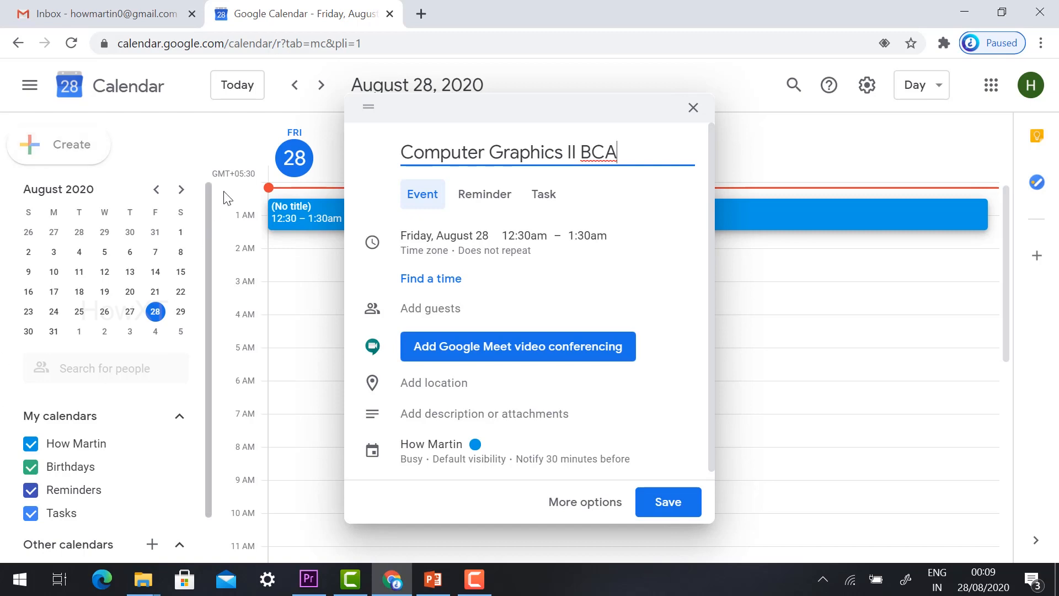
pyautogui.moveTo(543, 195)
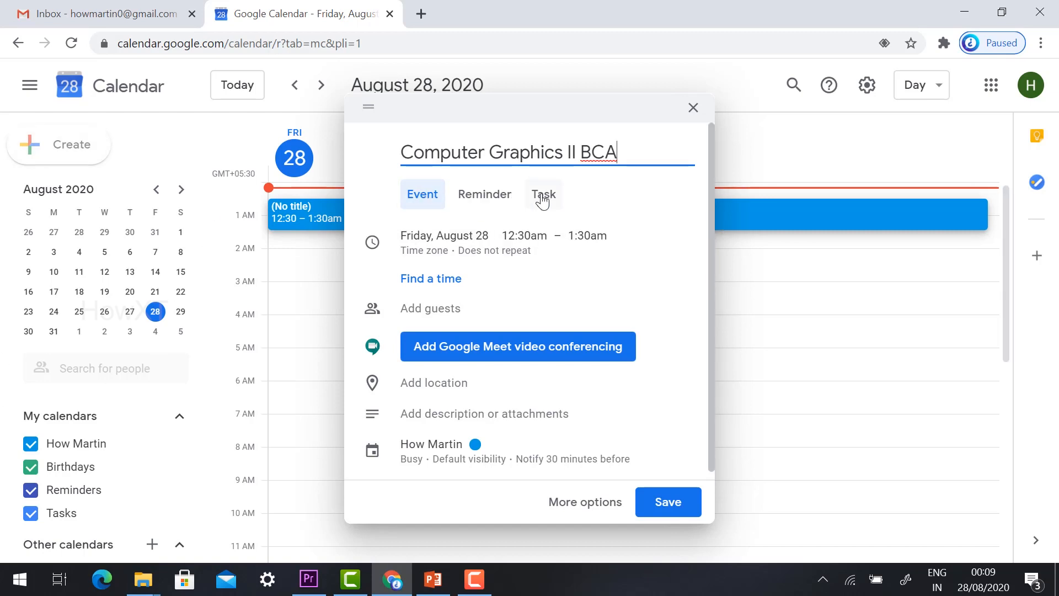
pyautogui.moveTo(487, 242)
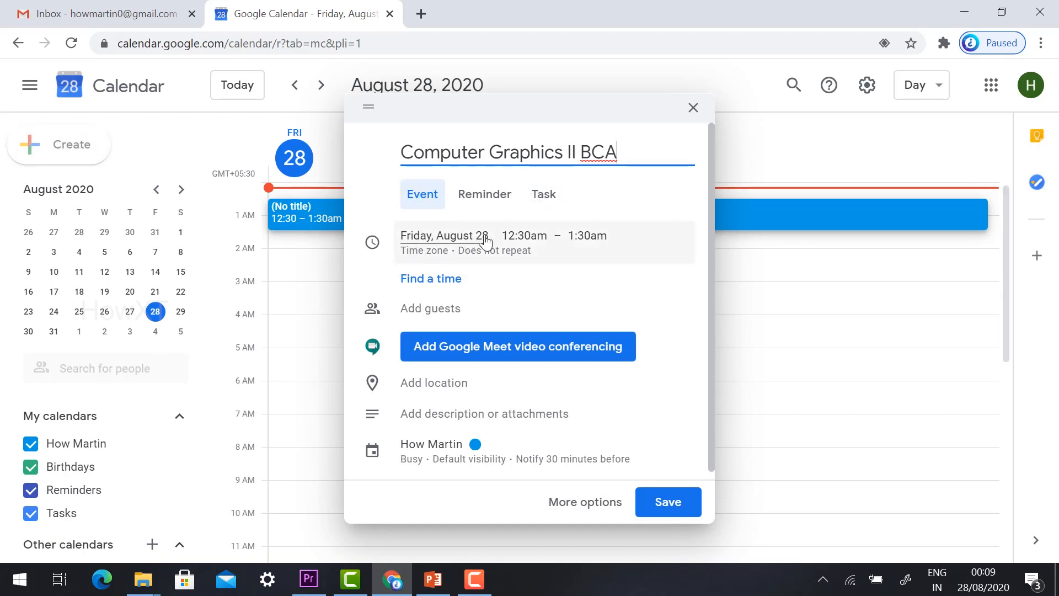
pyautogui.moveTo(442, 242)
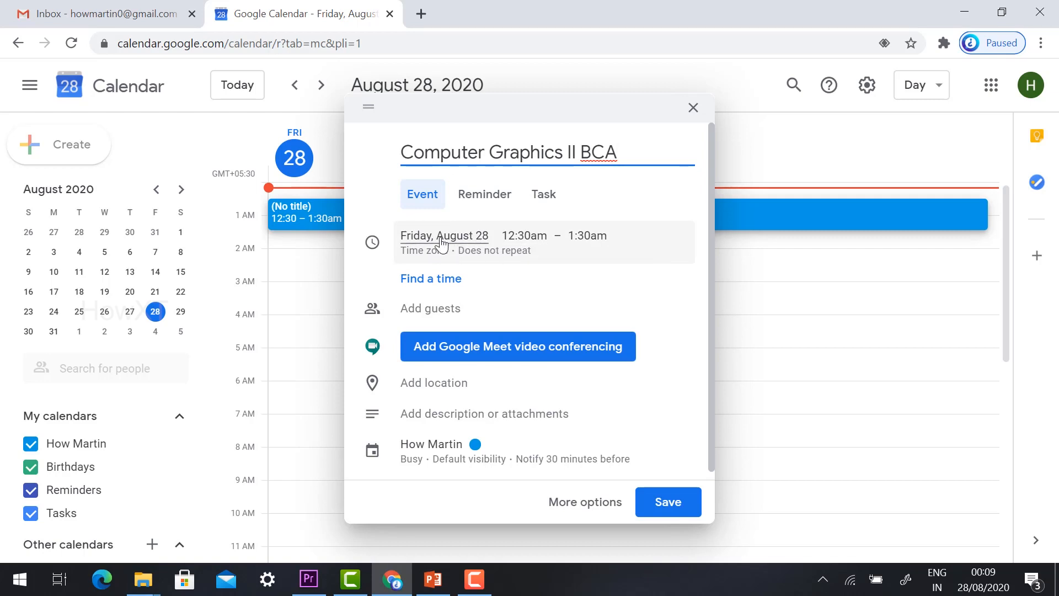
# Expand the event's date settings and make it an all-day event
pyautogui.click(444, 236)
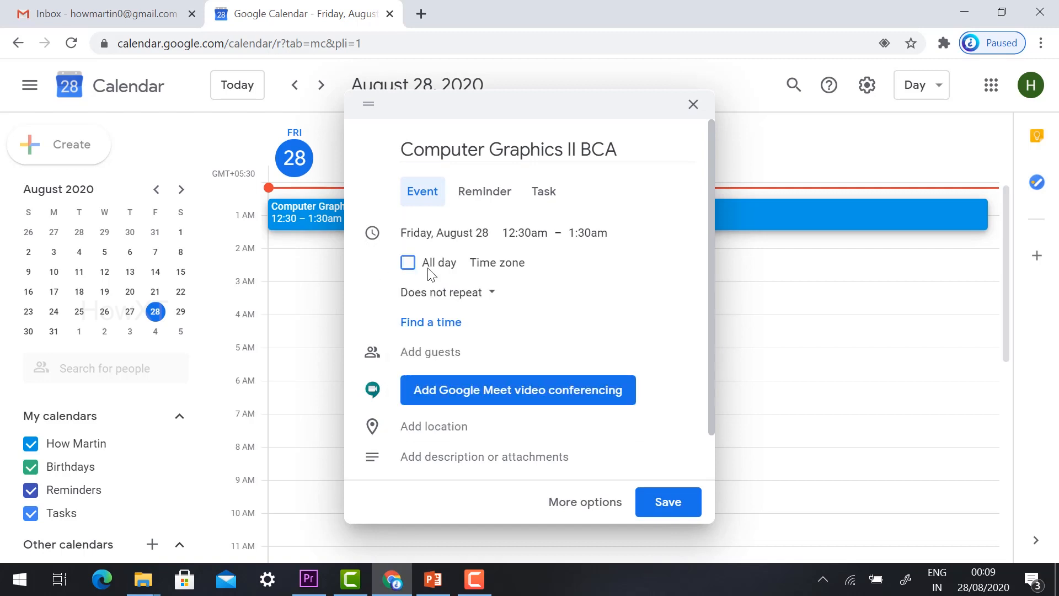
pyautogui.moveTo(407, 275)
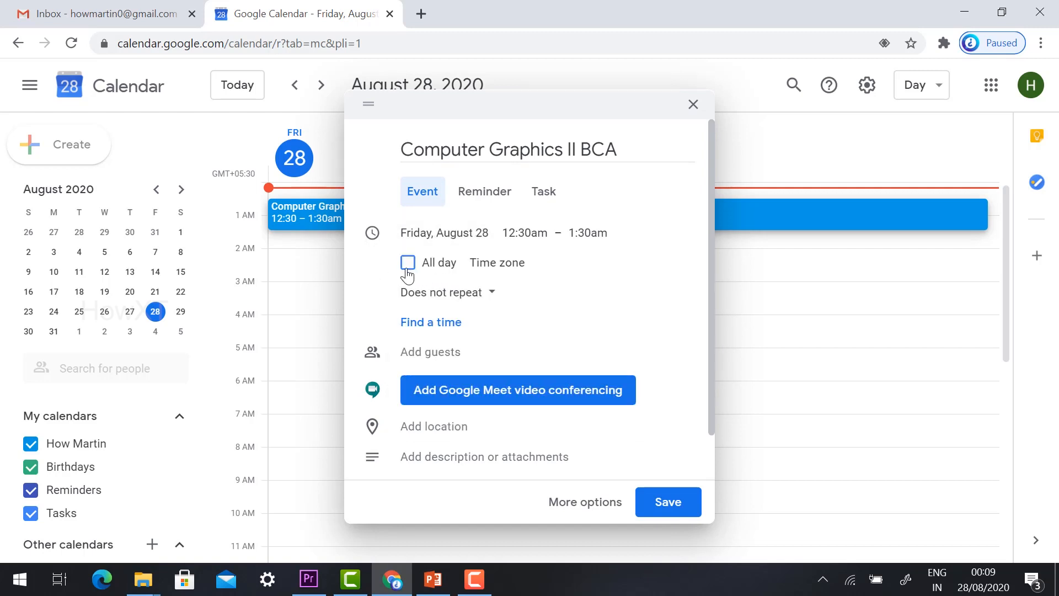
pyautogui.click(407, 262)
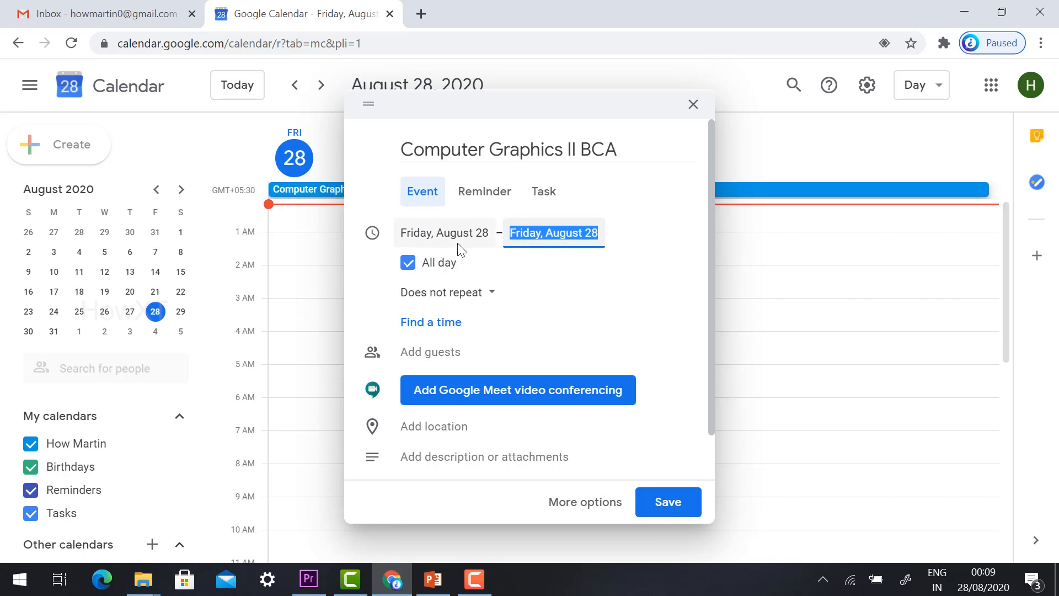
pyautogui.moveTo(482, 299)
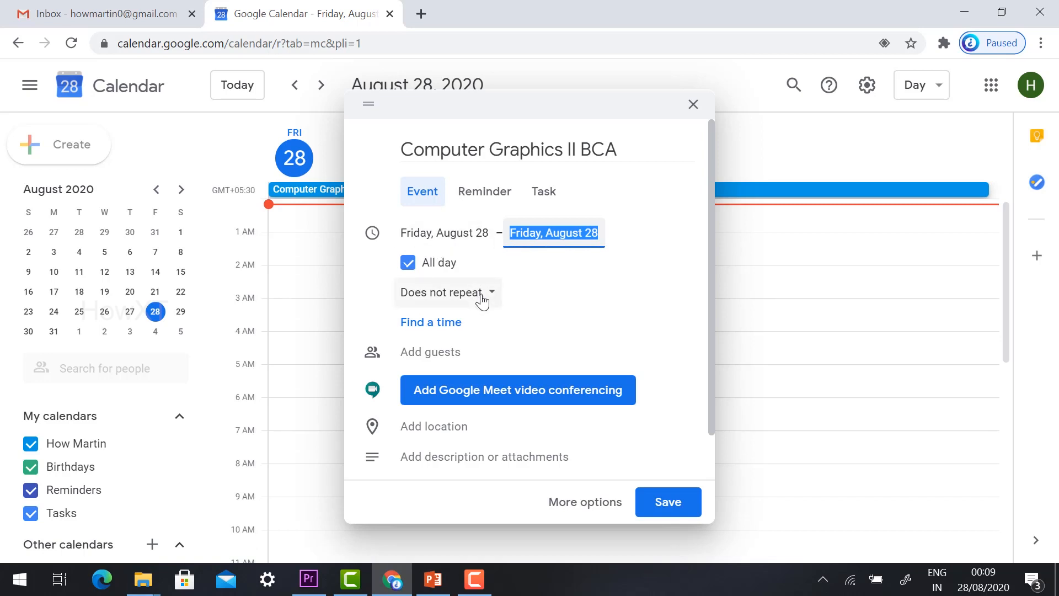
pyautogui.moveTo(486, 300)
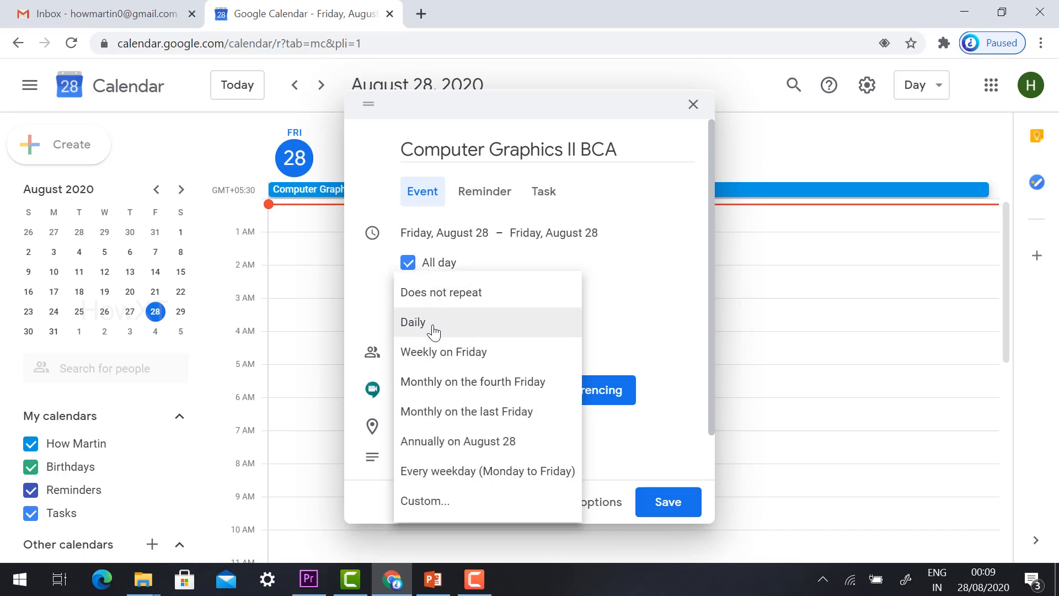
pyautogui.moveTo(441, 351)
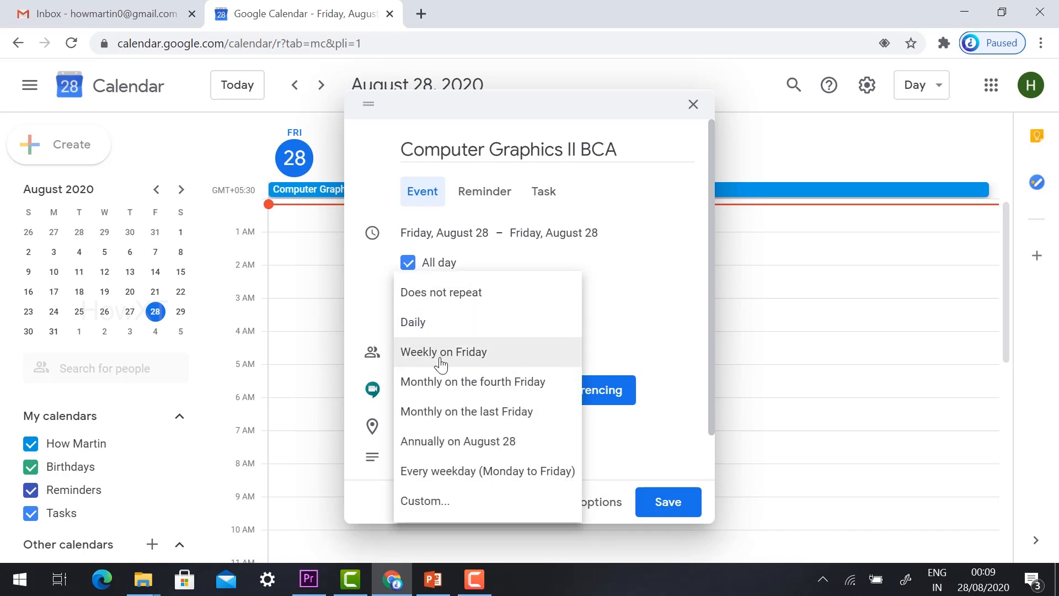
pyautogui.moveTo(440, 398)
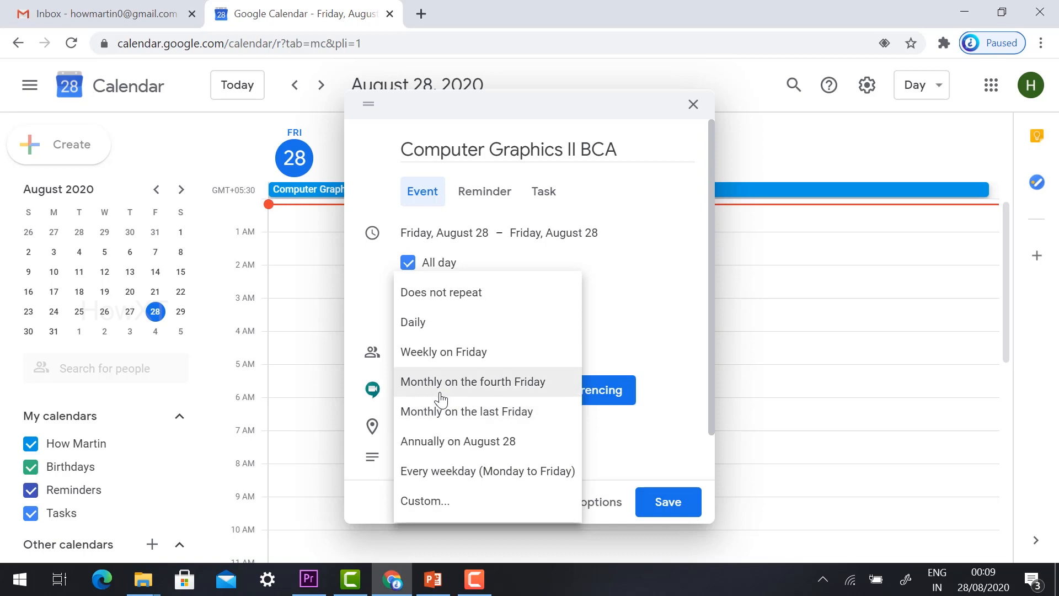
pyautogui.moveTo(456, 422)
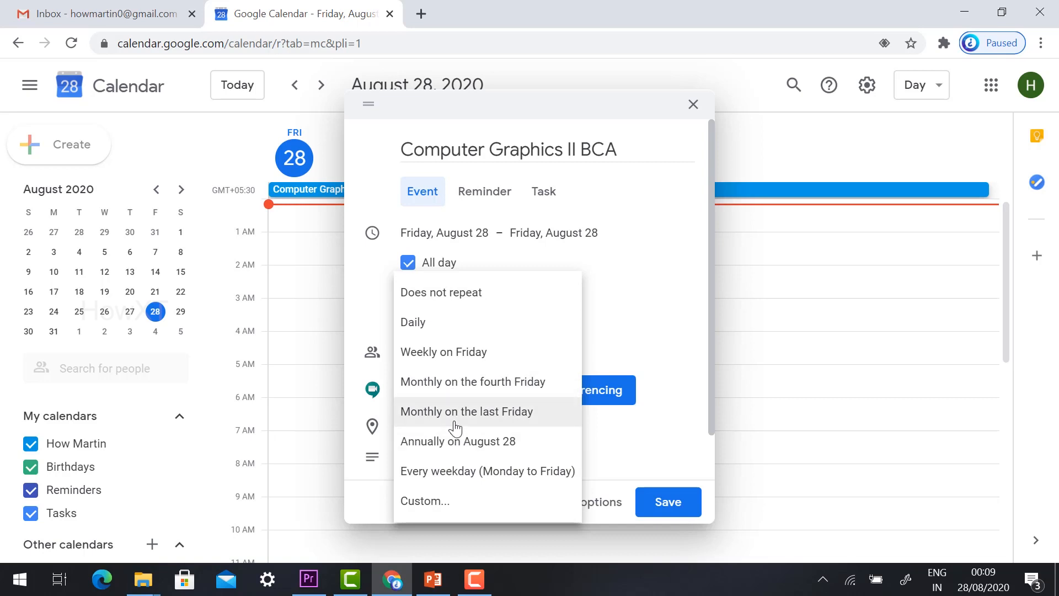
pyautogui.moveTo(451, 486)
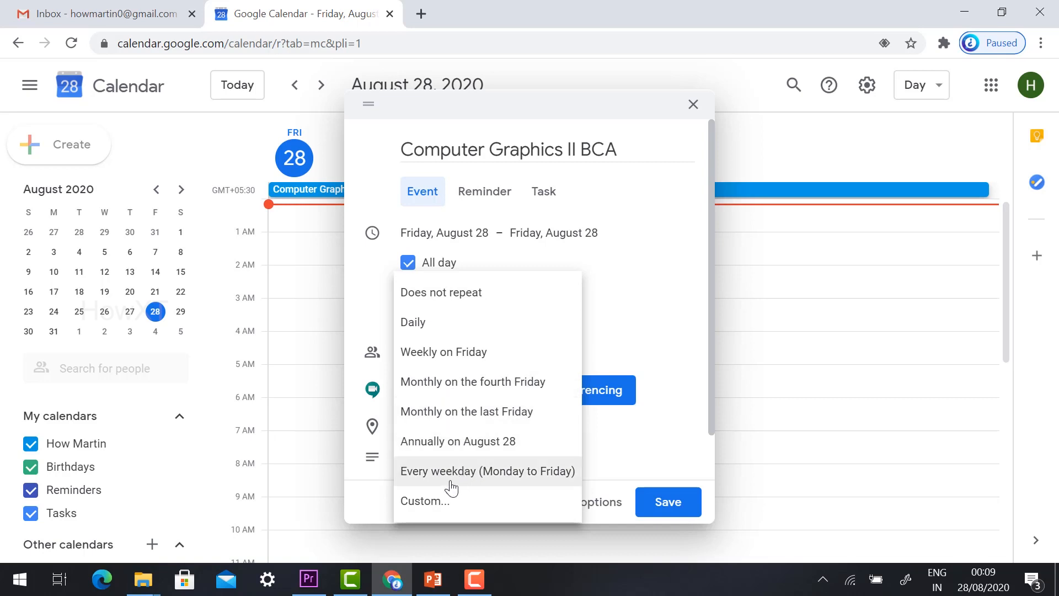
pyautogui.moveTo(448, 487)
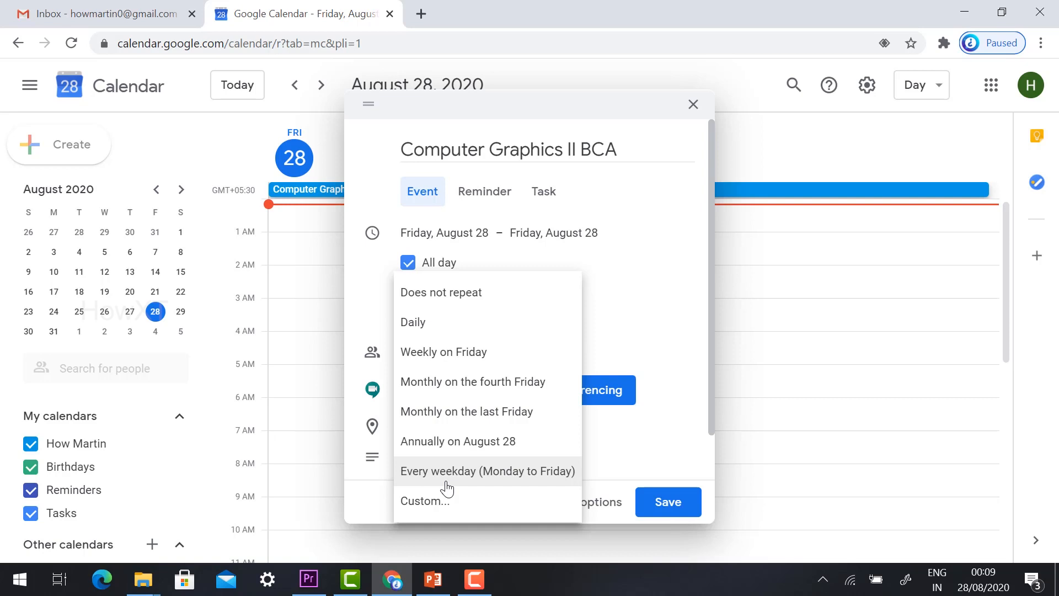
# Set weekday recurrence, attach a Google Meet link and select its meeting code
pyautogui.click(488, 471)
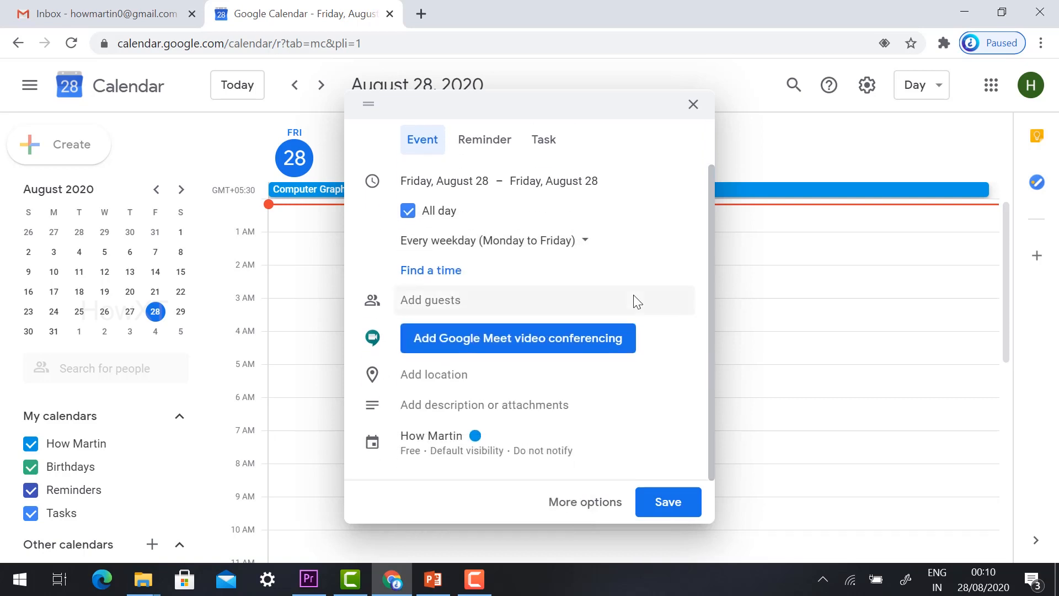
pyautogui.moveTo(467, 349)
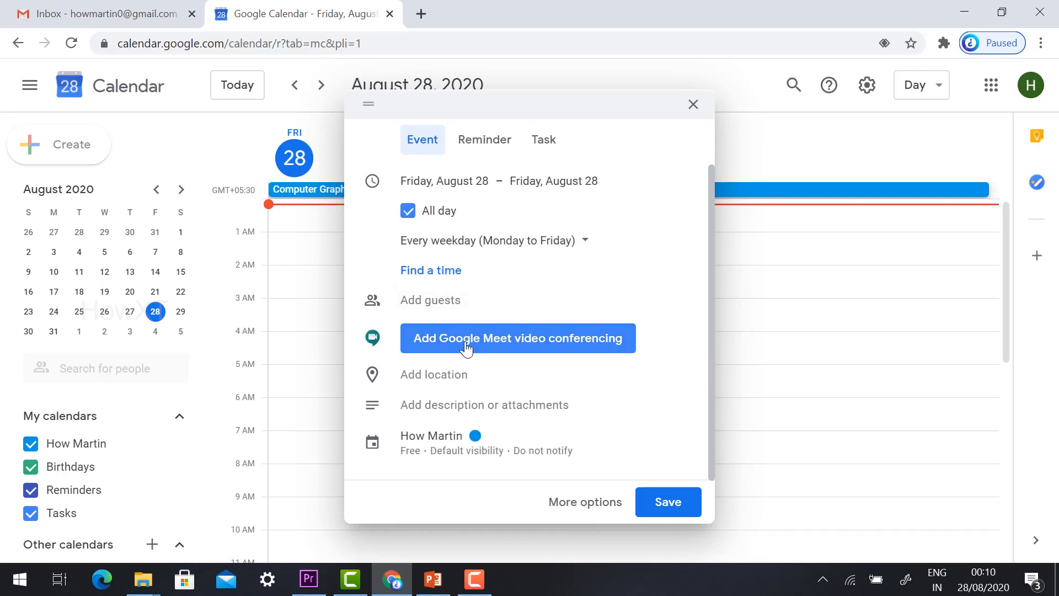
pyautogui.click(518, 338)
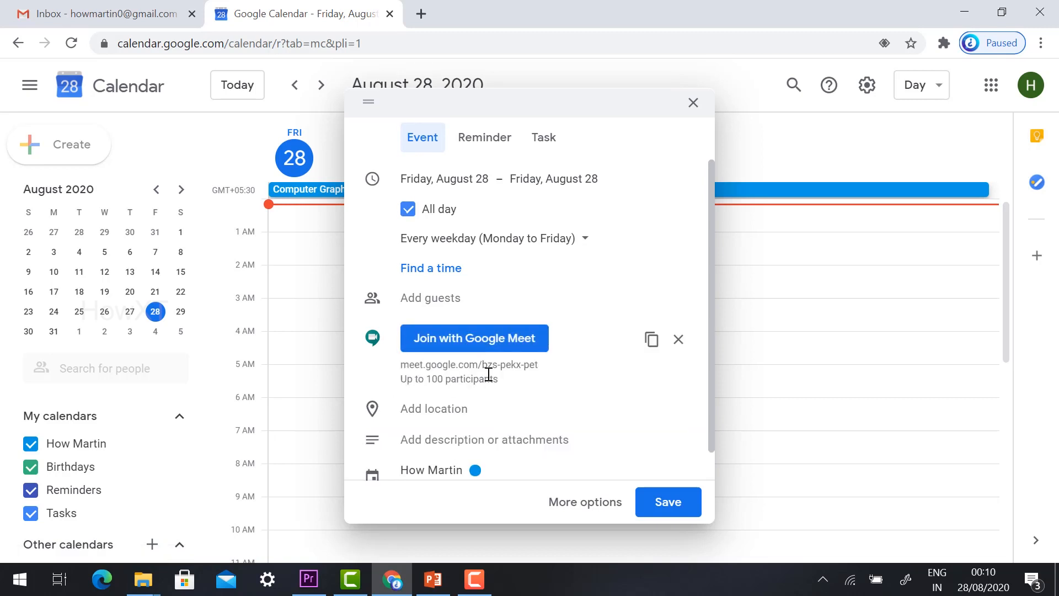
pyautogui.moveTo(506, 383)
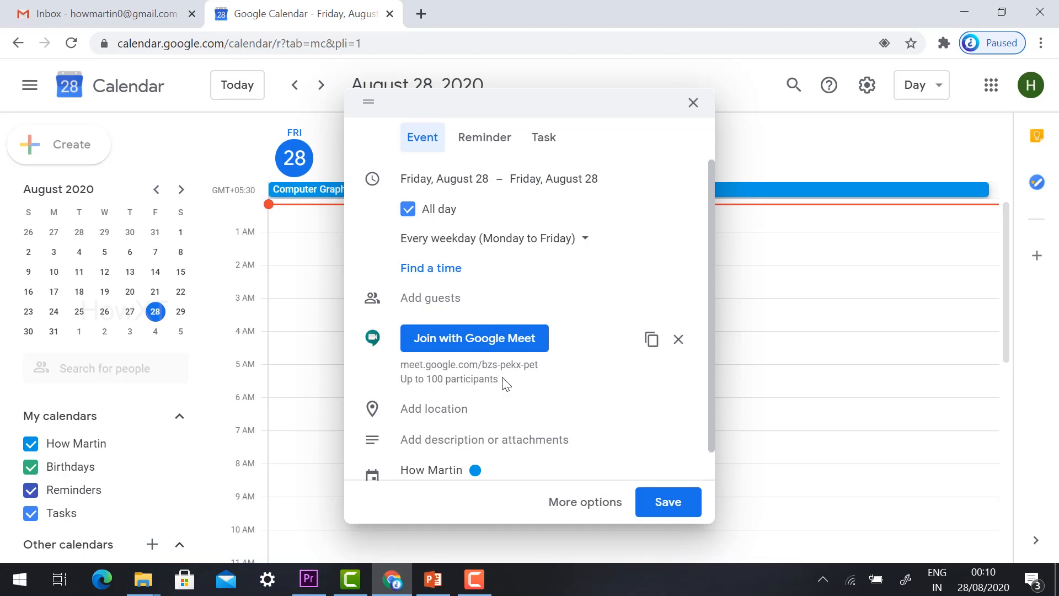
pyautogui.moveTo(525, 377)
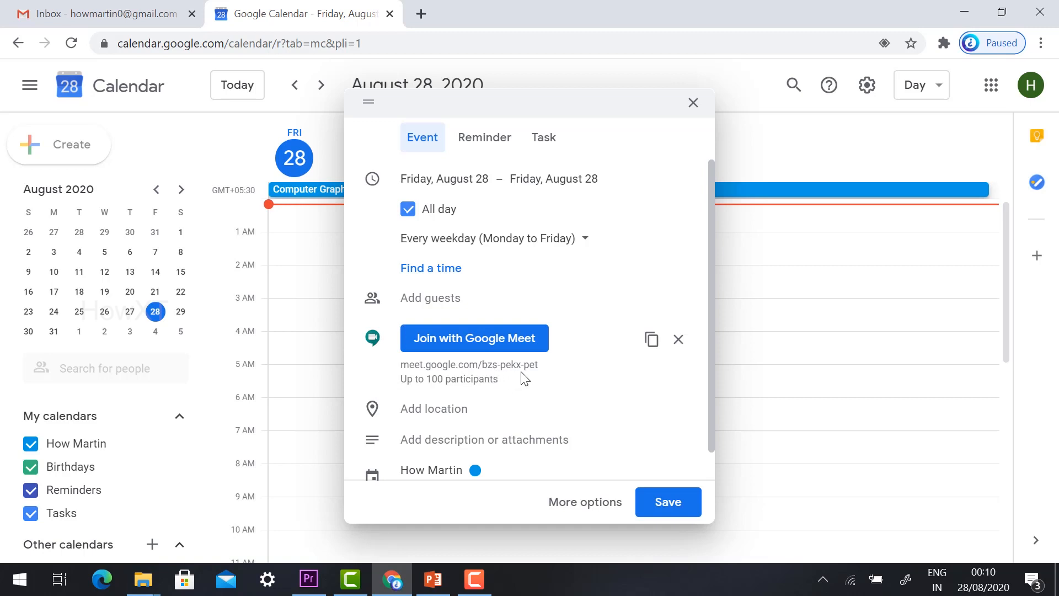
pyautogui.moveTo(561, 368)
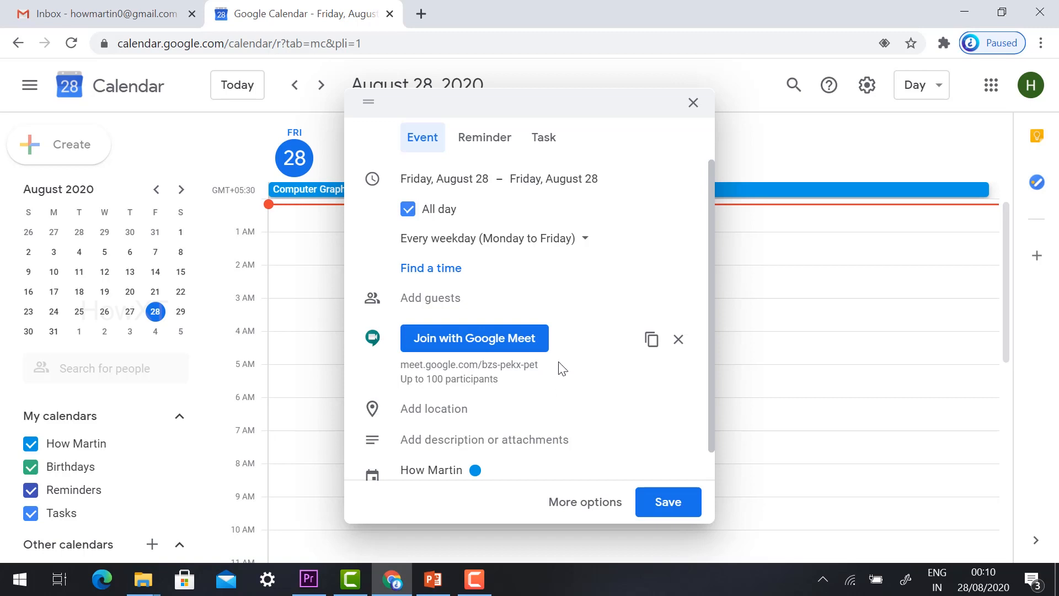
pyautogui.doubleClick(510, 364)
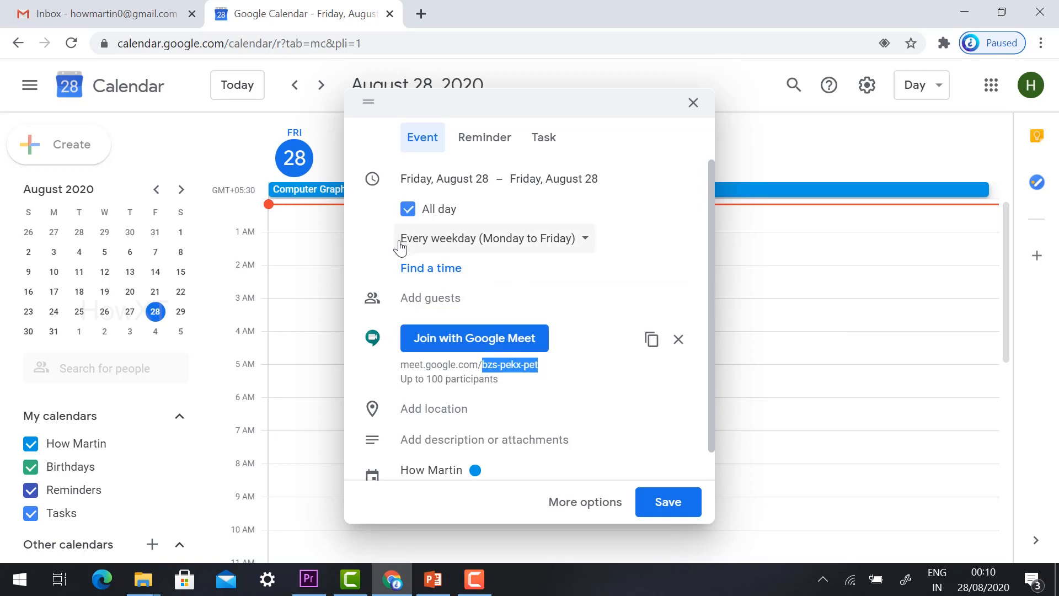
pyautogui.moveTo(574, 417)
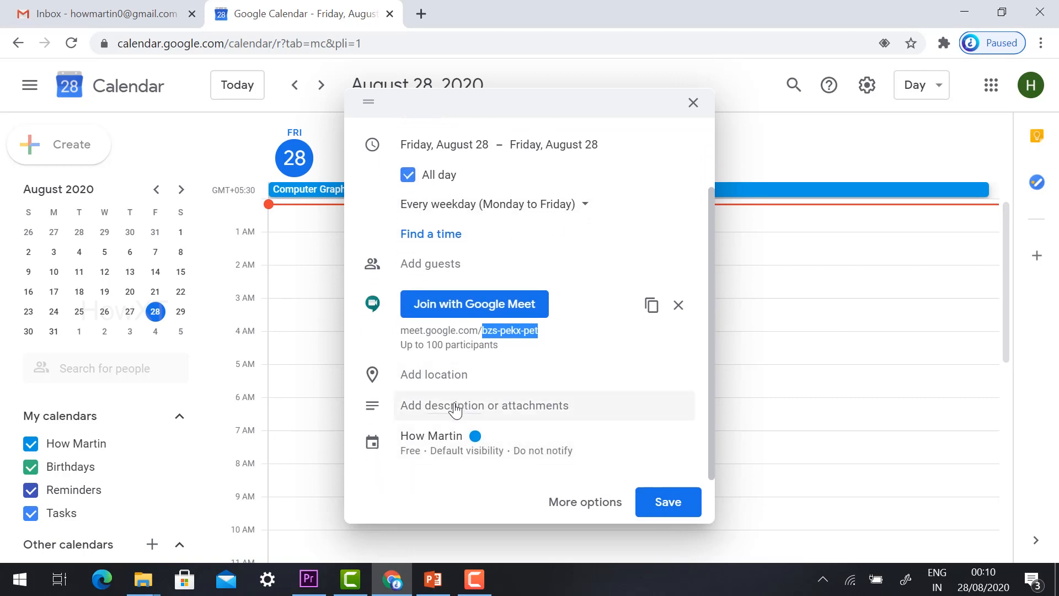
pyautogui.moveTo(431, 263)
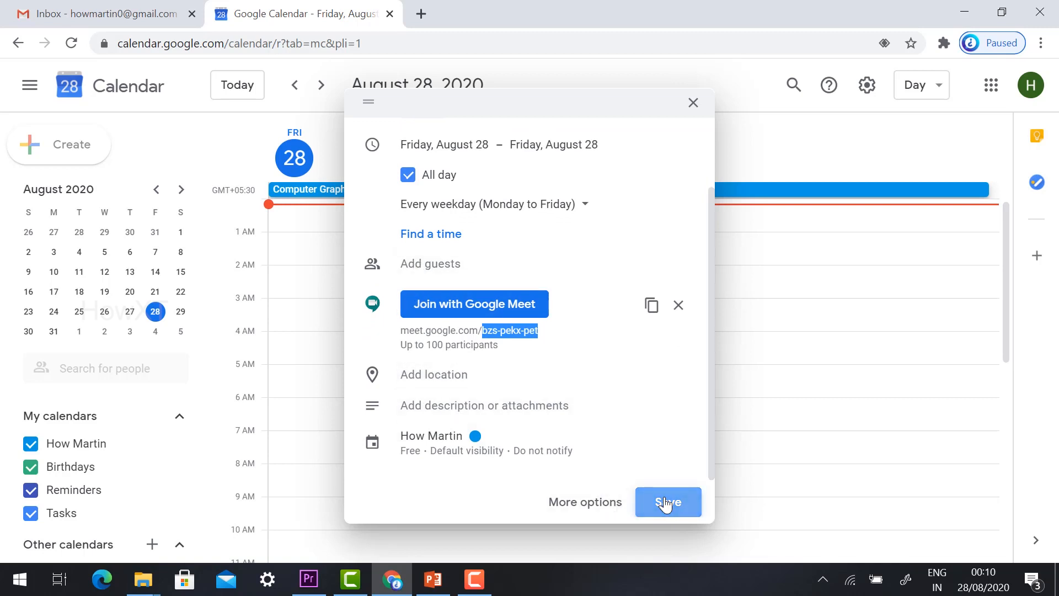
# Save the recurring class event and dismiss its details popup
pyautogui.click(666, 502)
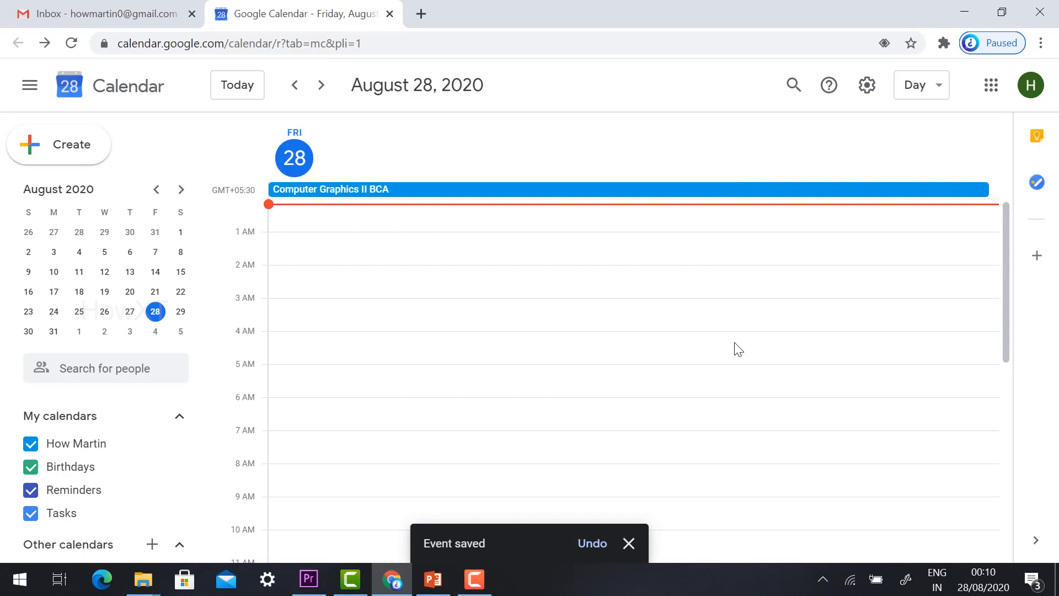
pyautogui.moveTo(547, 363)
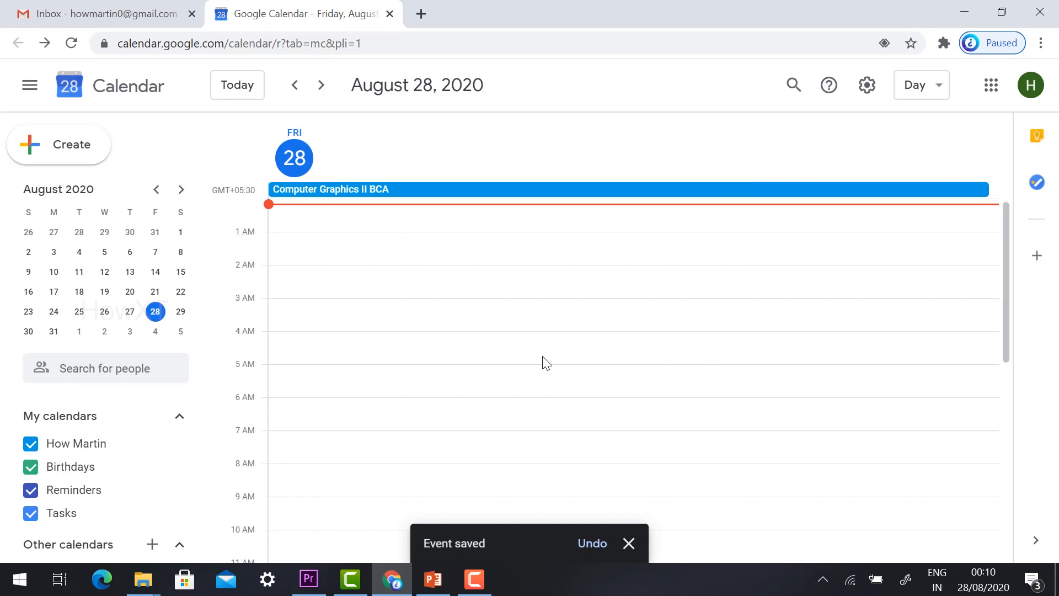
pyautogui.moveTo(381, 286)
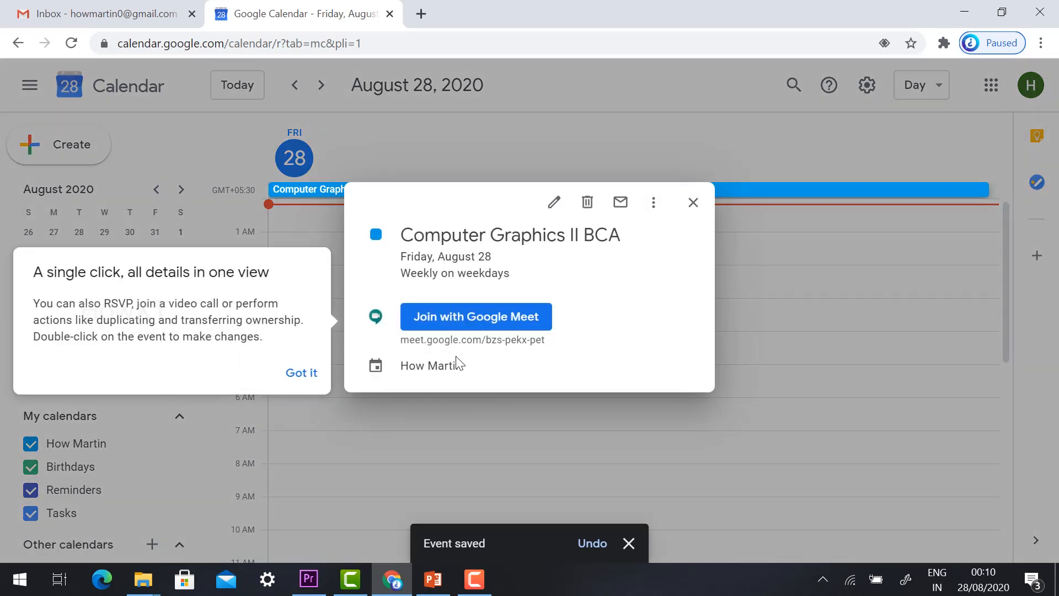
pyautogui.click(301, 372)
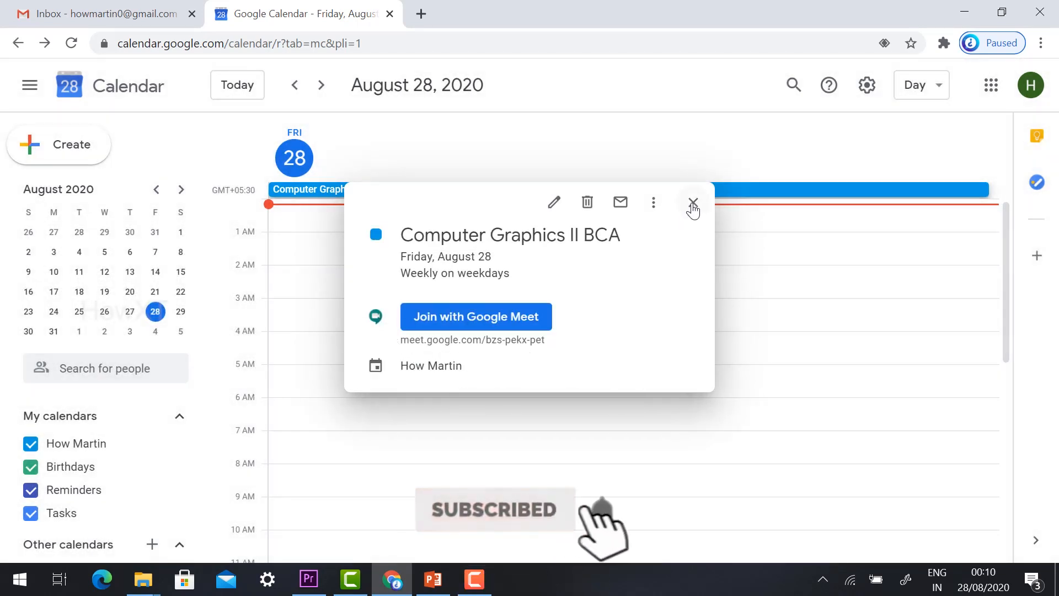
pyautogui.click(179, 311)
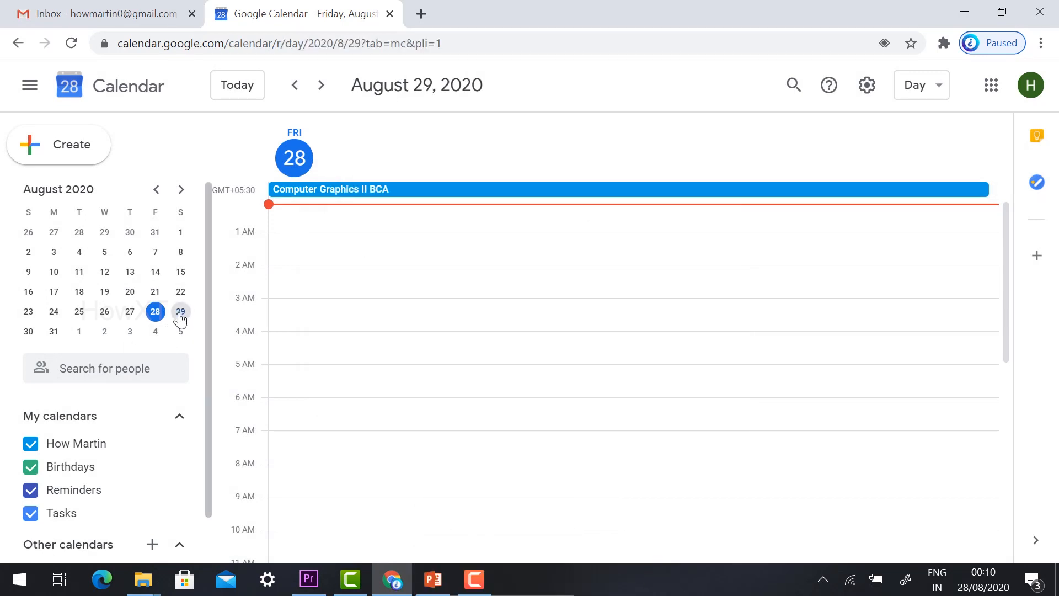
# View Saturday, August 29 and Sunday, August 30 to confirm the class is absent
pyautogui.click(180, 311)
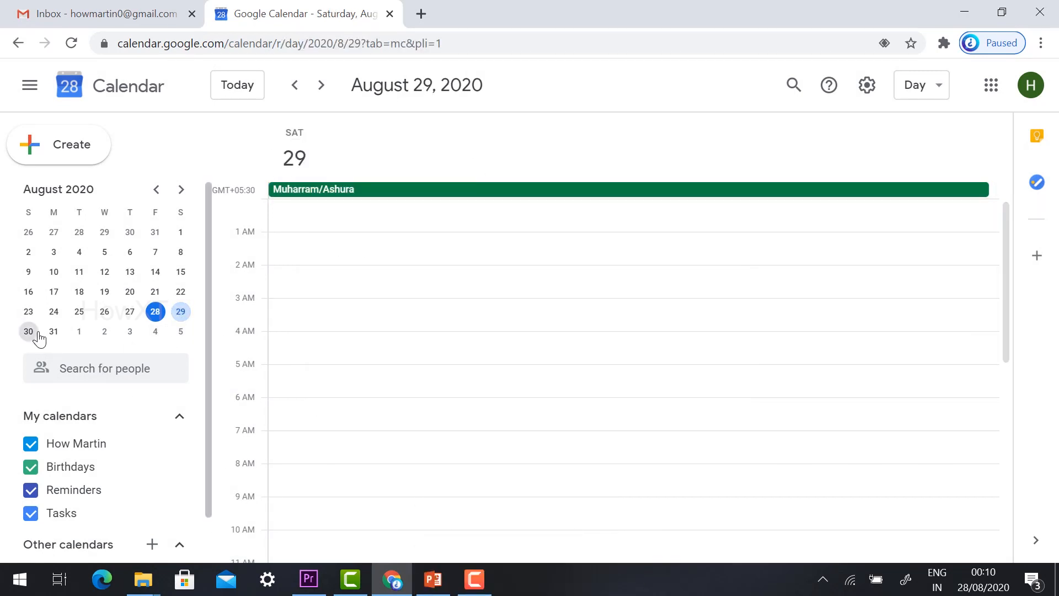
pyautogui.click(28, 331)
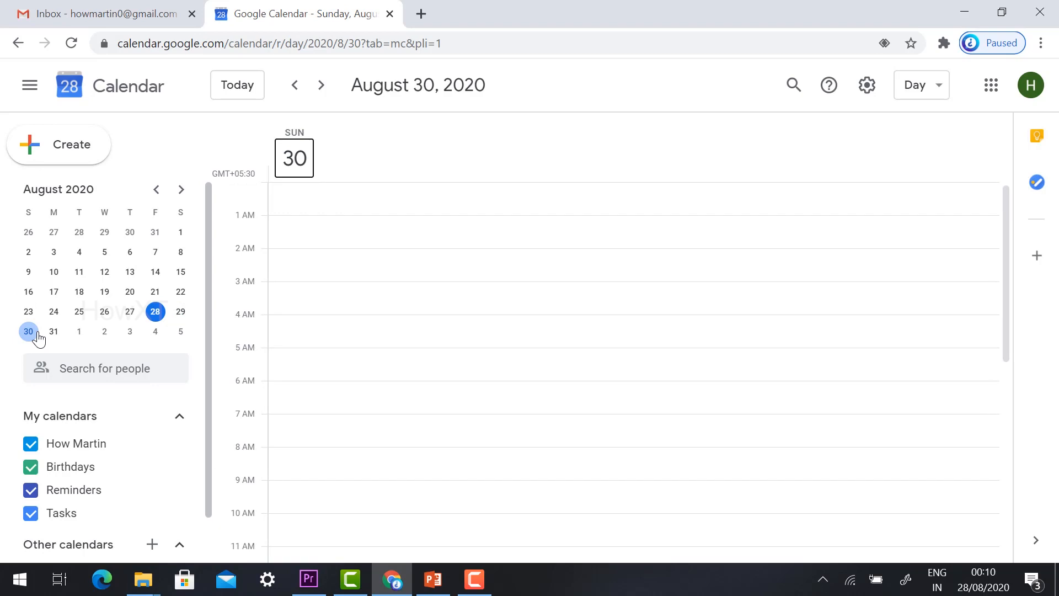
pyautogui.moveTo(53, 331)
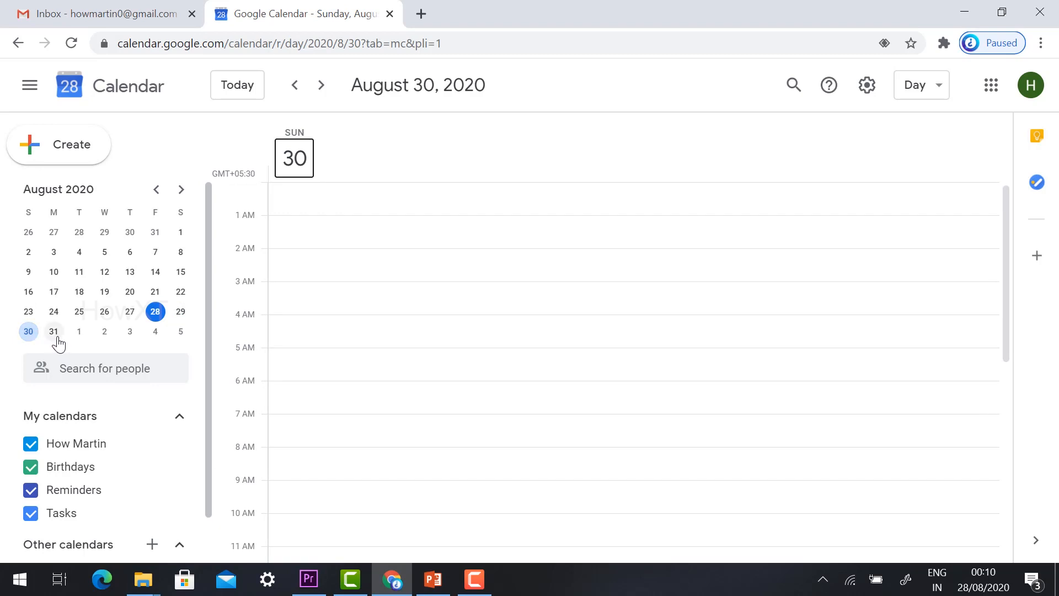
# View Monday, August 31 and September 3, then follow the class's meet.google.com link
pyautogui.click(53, 332)
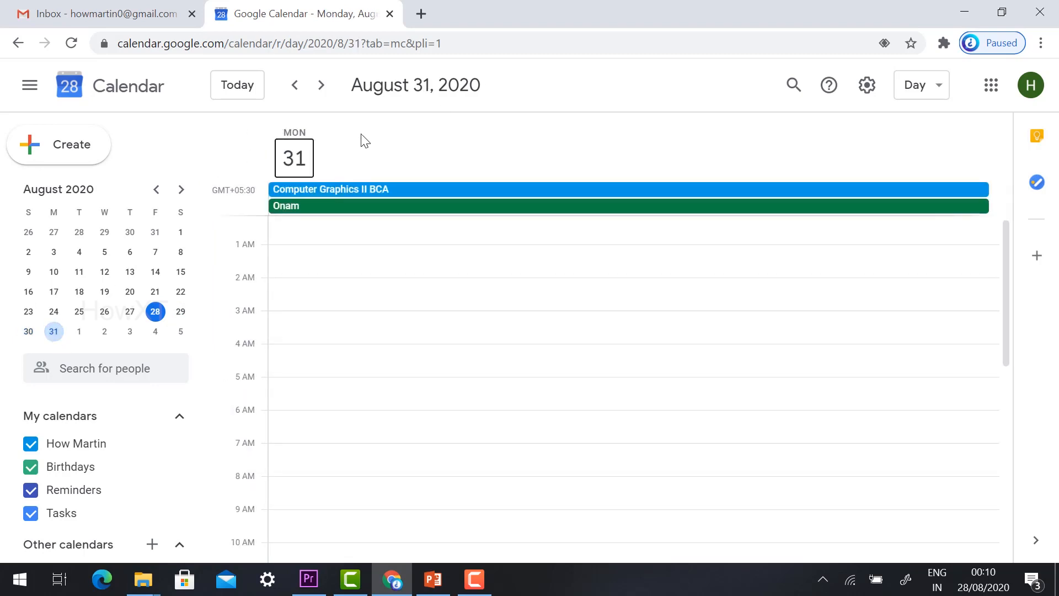
pyautogui.moveTo(328, 194)
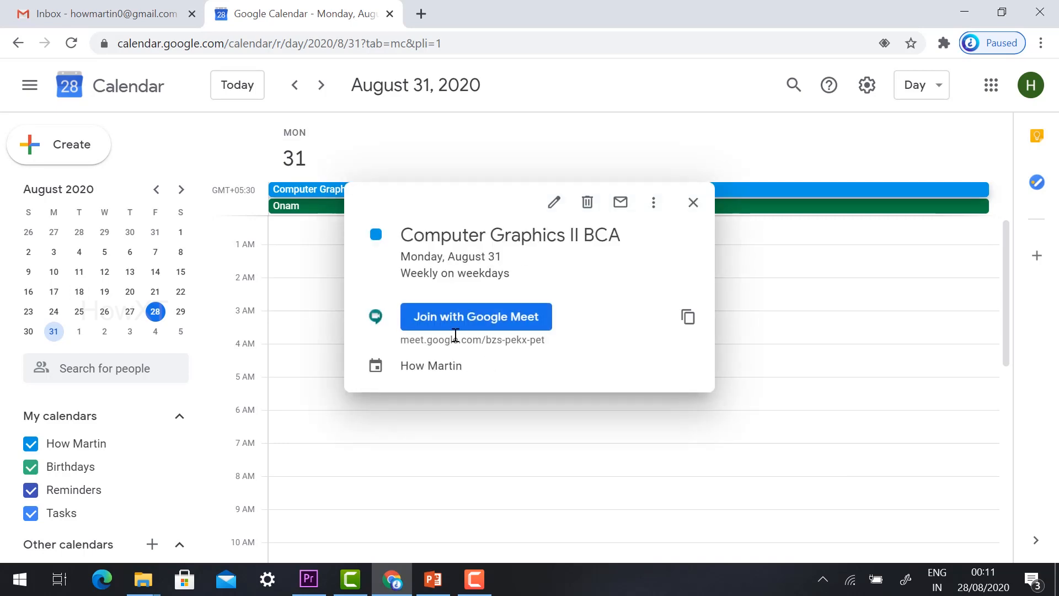
pyautogui.doubleClick(515, 340)
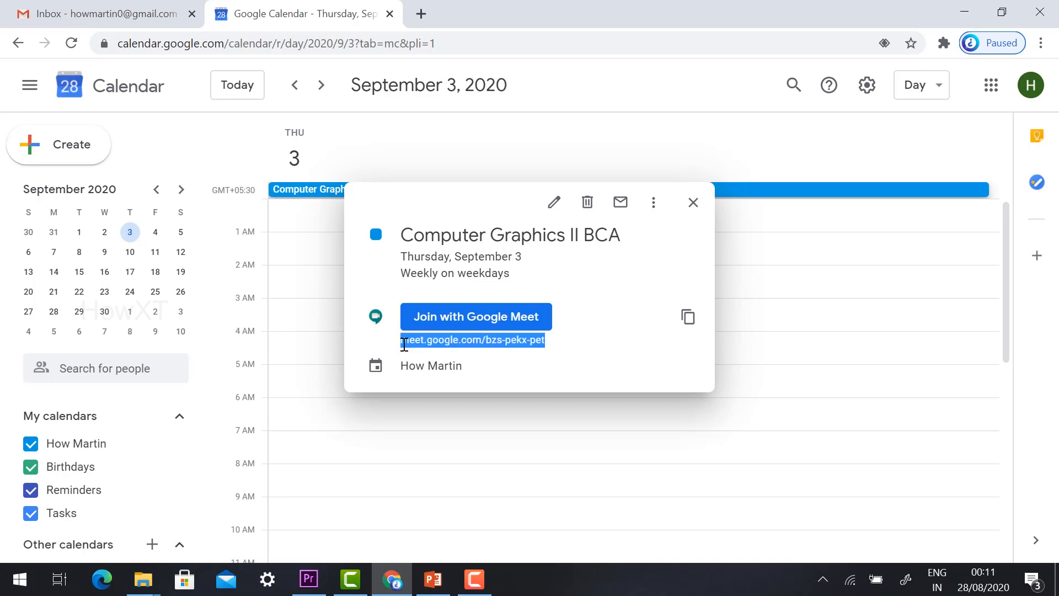
pyautogui.click(474, 317)
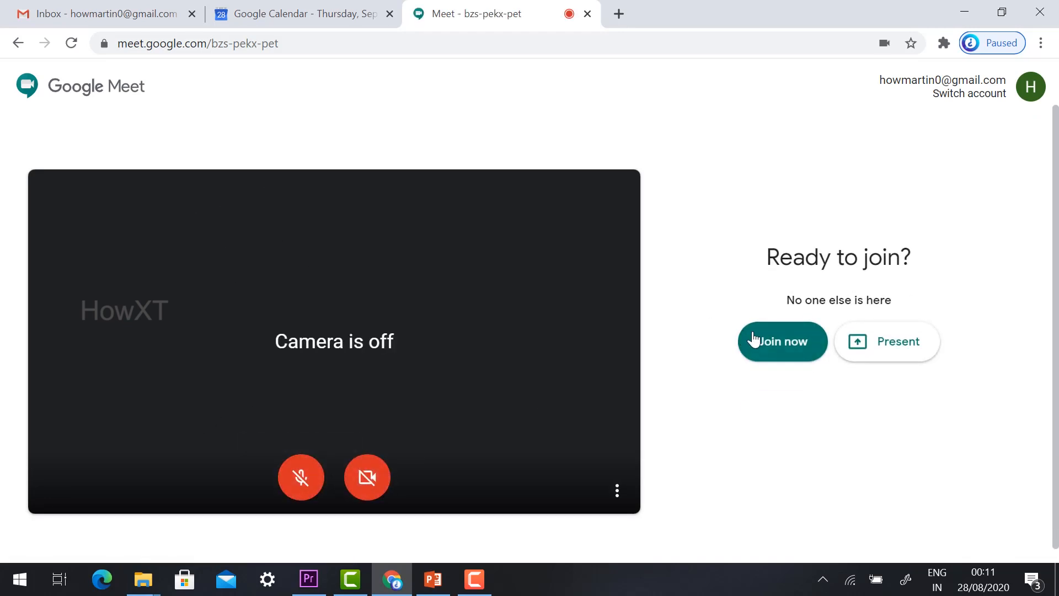
# Join the Computer Graphics II BCA meeting and close the calendar event popup
pyautogui.click(781, 341)
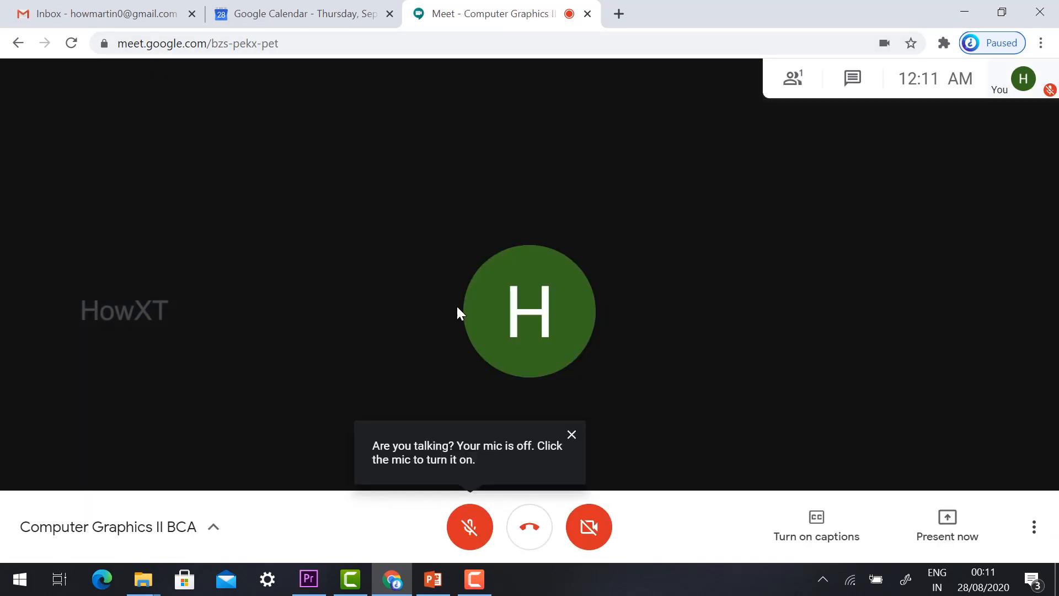
pyautogui.click(300, 13)
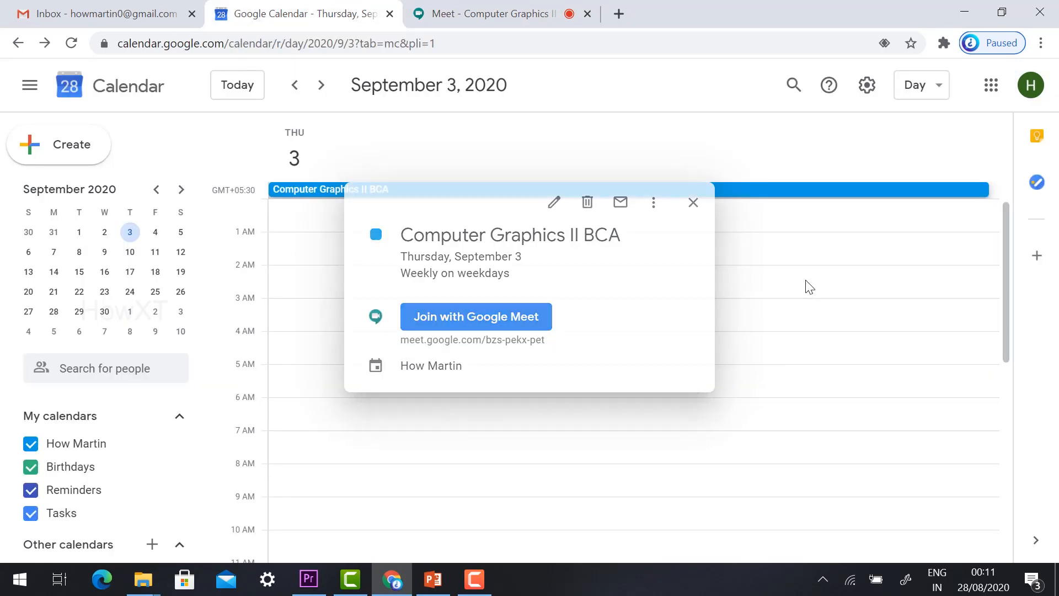
pyautogui.click(693, 203)
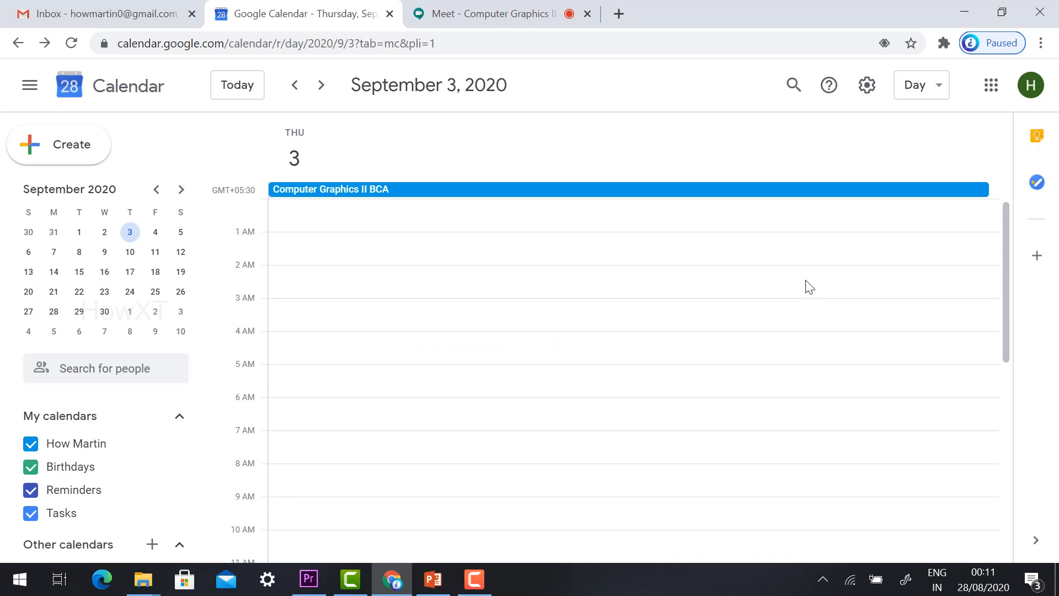
pyautogui.moveTo(455, 25)
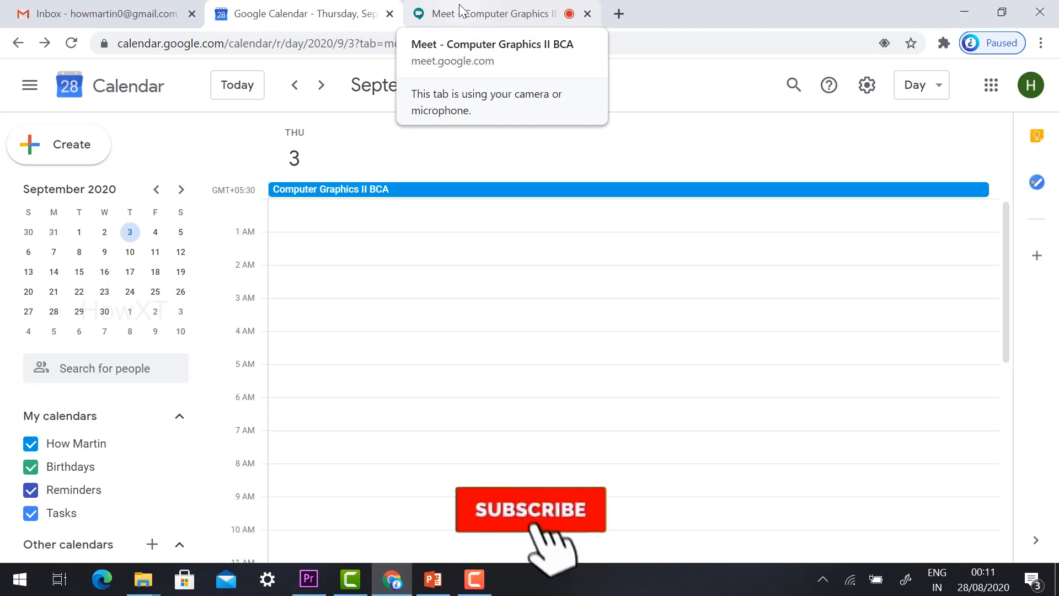
# Look in on the ongoing Meet call, then return to the calendar for September 3
pyautogui.click(500, 14)
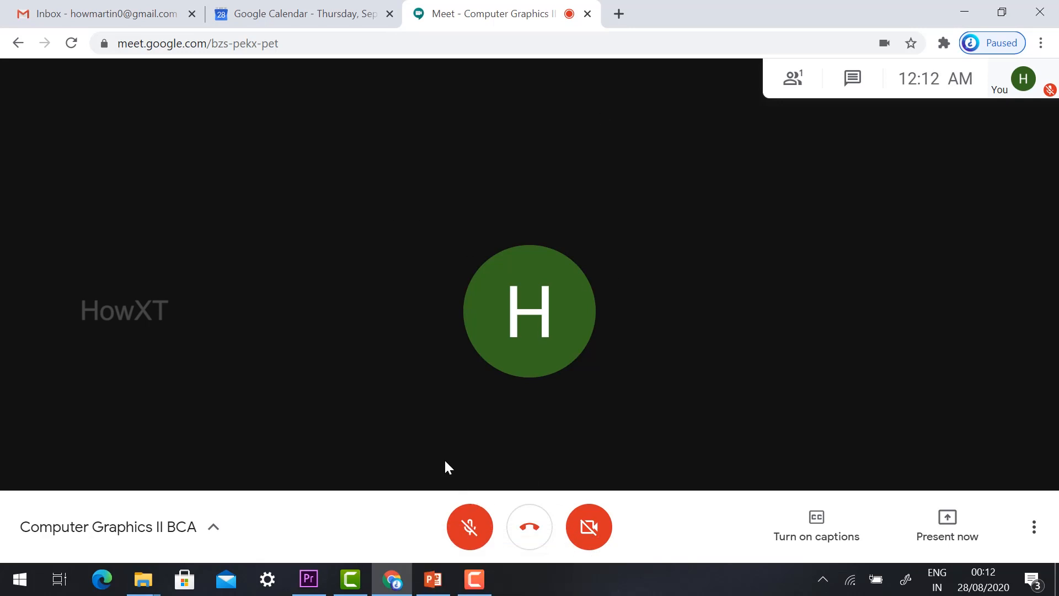
pyautogui.click(302, 13)
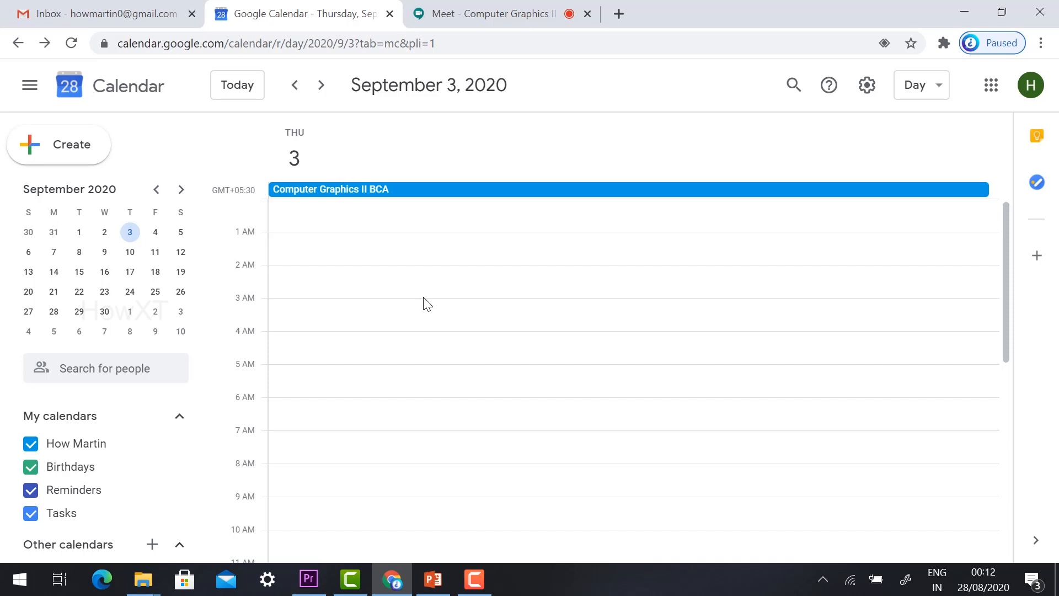
# Jump to September 17 and September 11 and view the class event's details
pyautogui.click(130, 271)
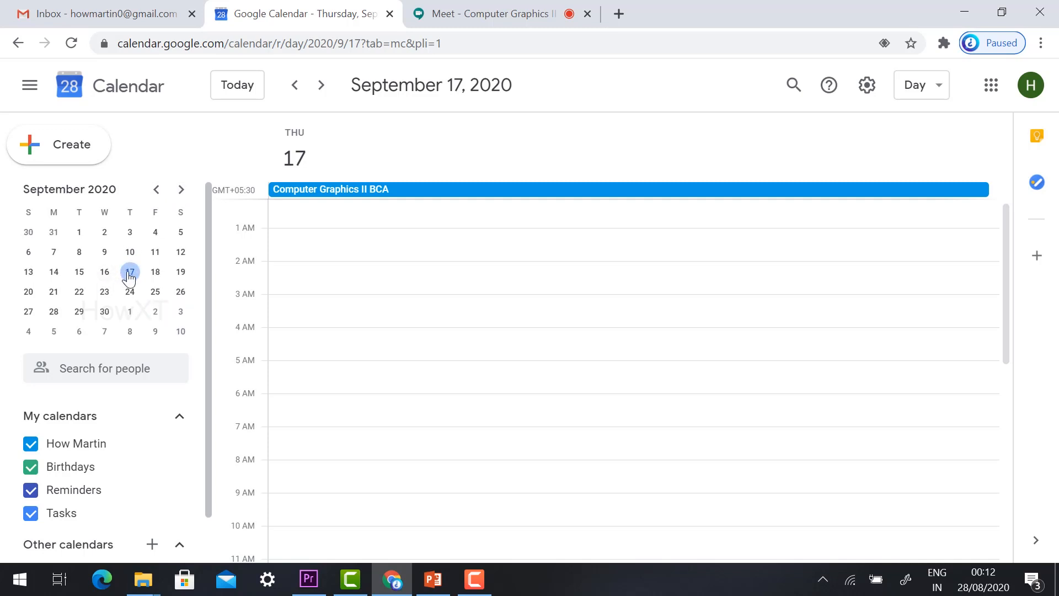
pyautogui.moveTo(155, 252)
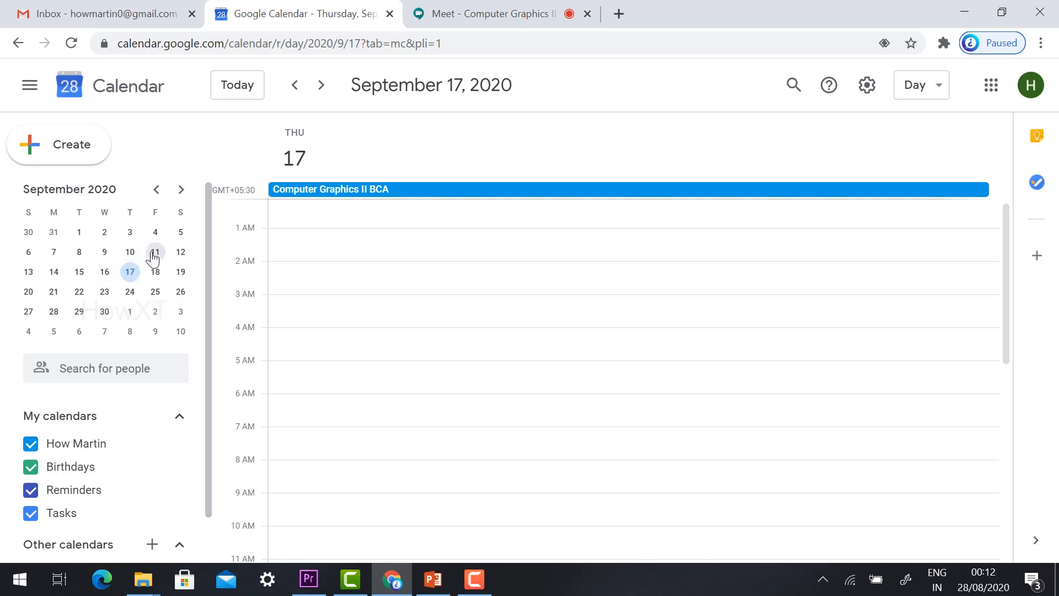
pyautogui.click(155, 252)
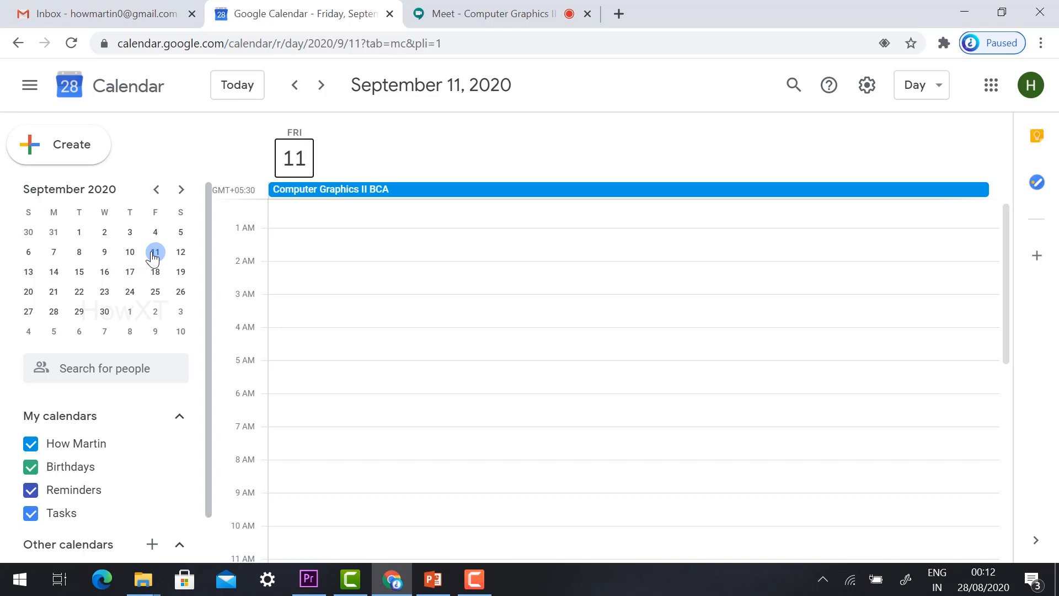
pyautogui.moveTo(445, 198)
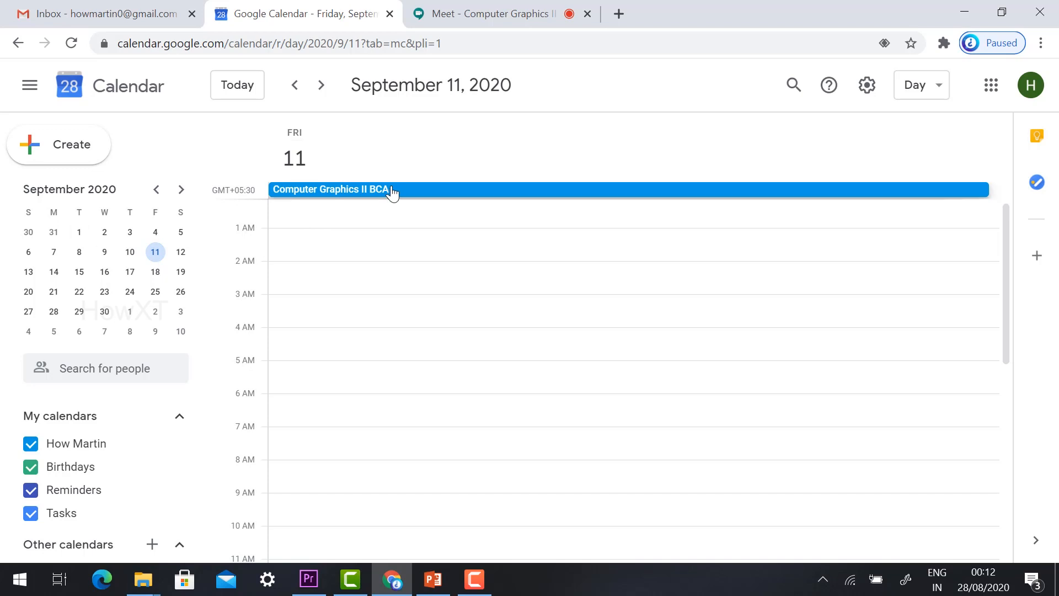
pyautogui.click(331, 189)
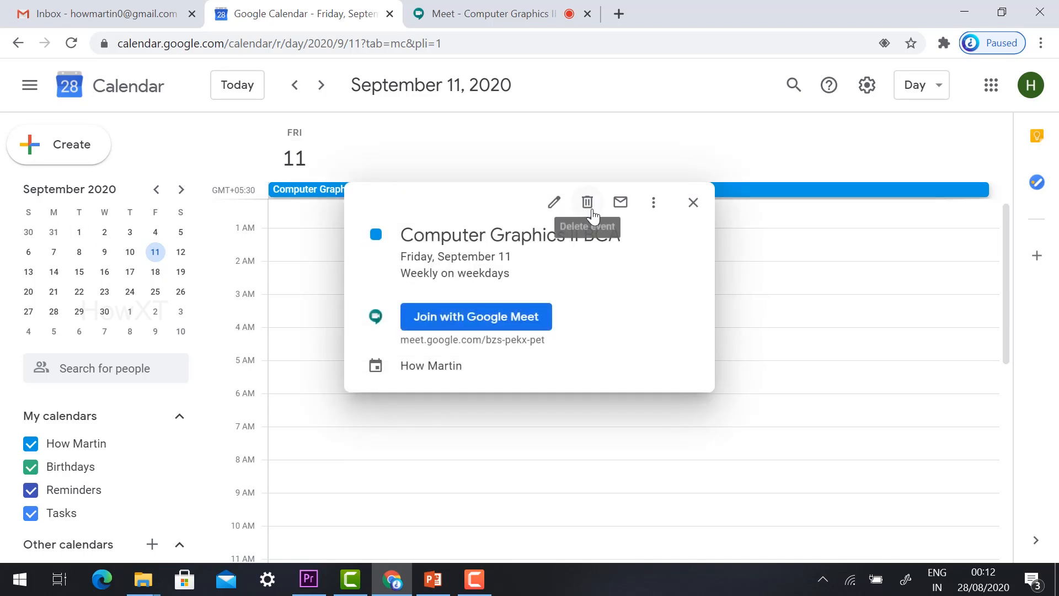
# Delete all occurrences of the recurring Computer Graphics II BCA event
pyautogui.click(586, 201)
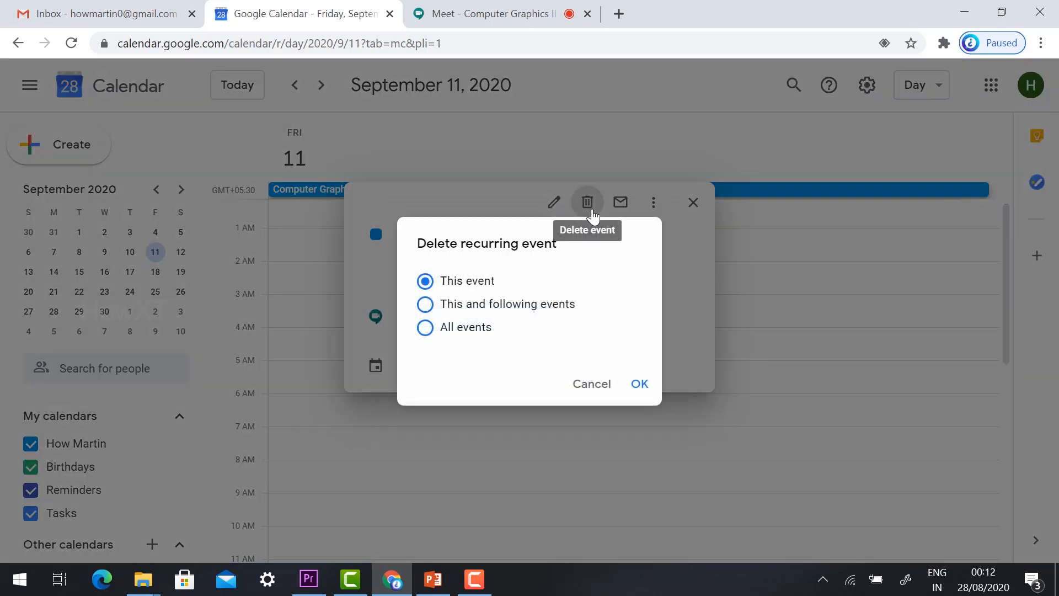
pyautogui.moveTo(428, 313)
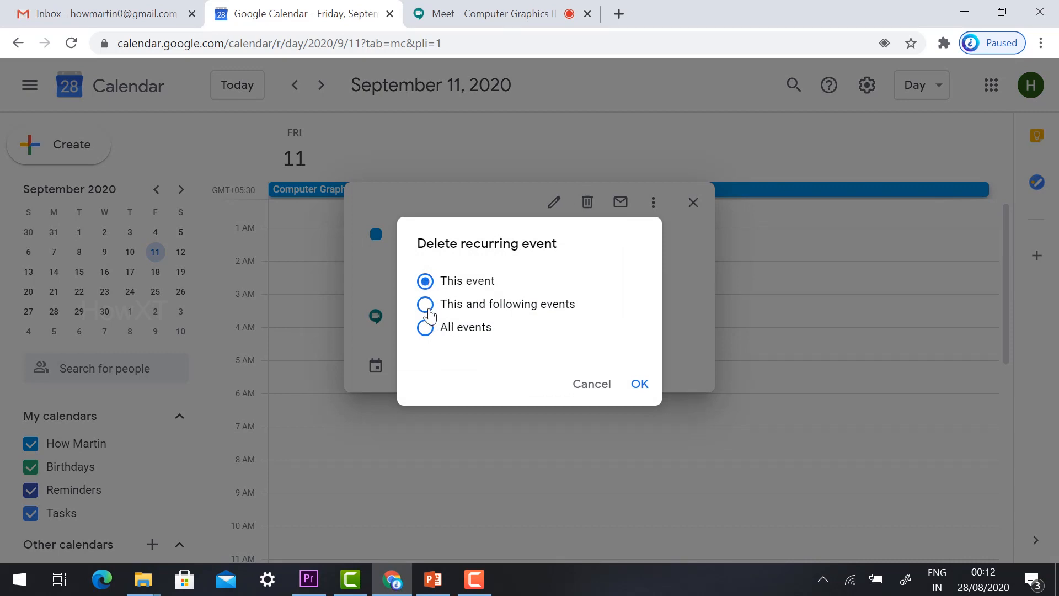
pyautogui.moveTo(424, 338)
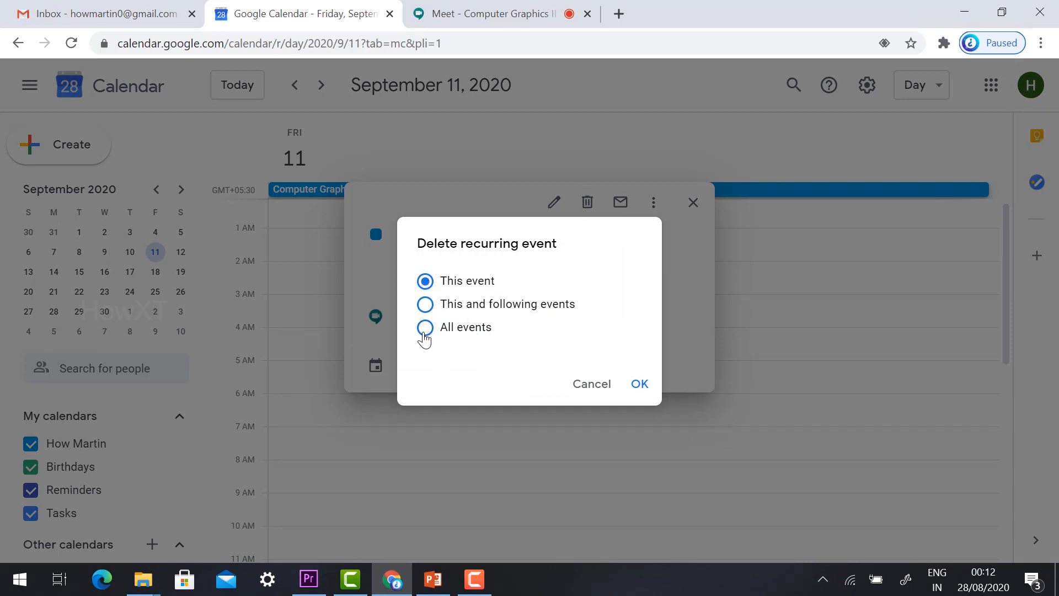
pyautogui.moveTo(464, 286)
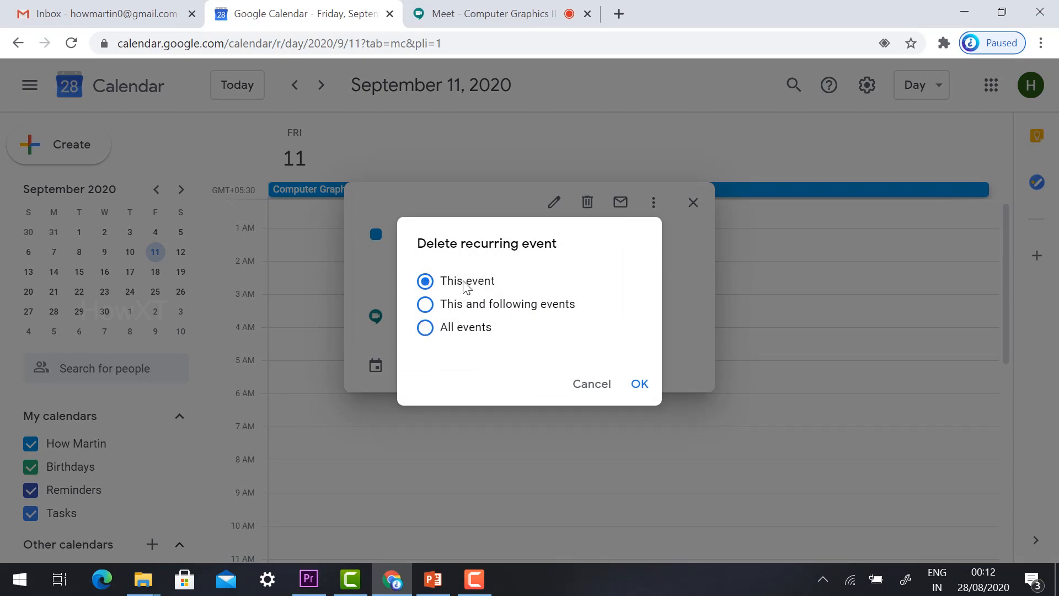
pyautogui.moveTo(333, 209)
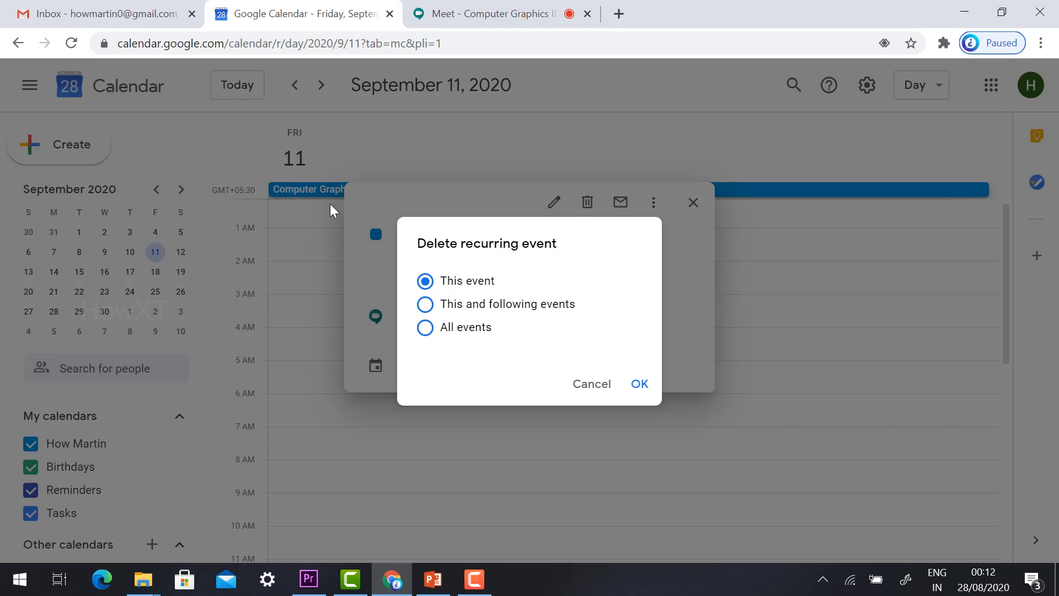
pyautogui.moveTo(426, 305)
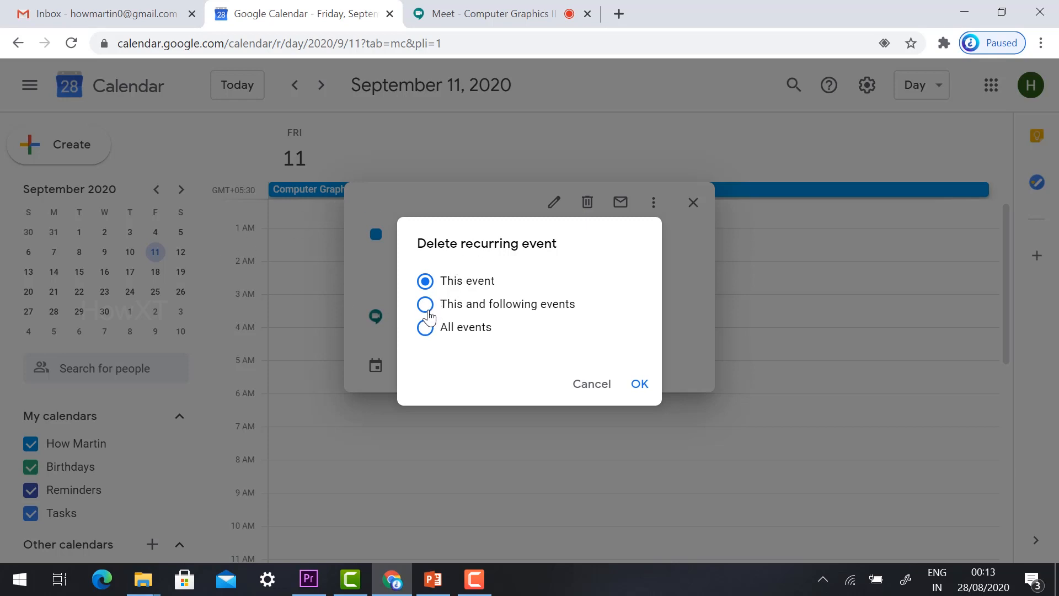
pyautogui.click(426, 305)
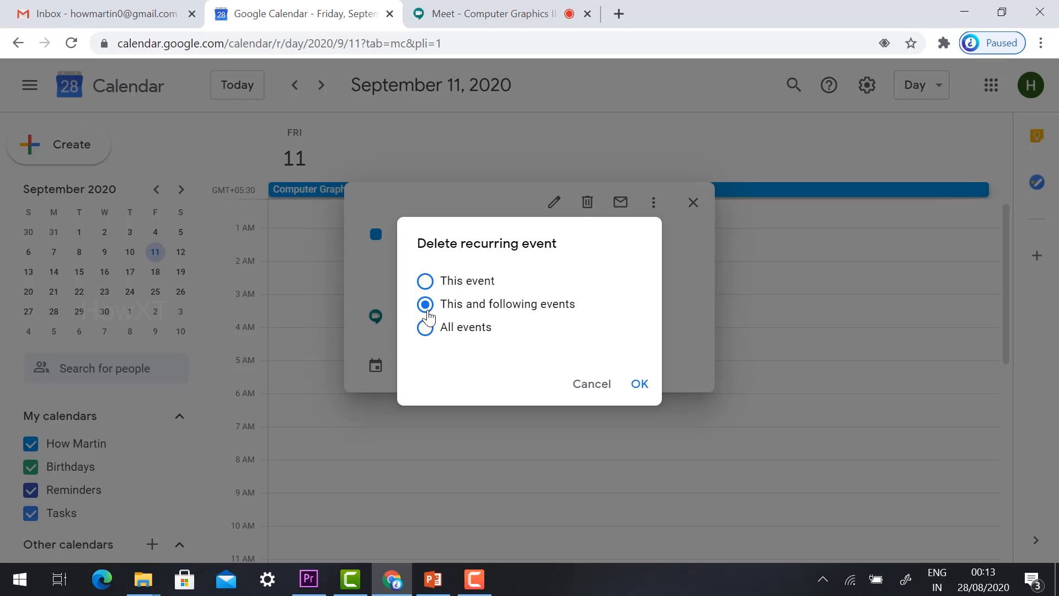
pyautogui.click(426, 326)
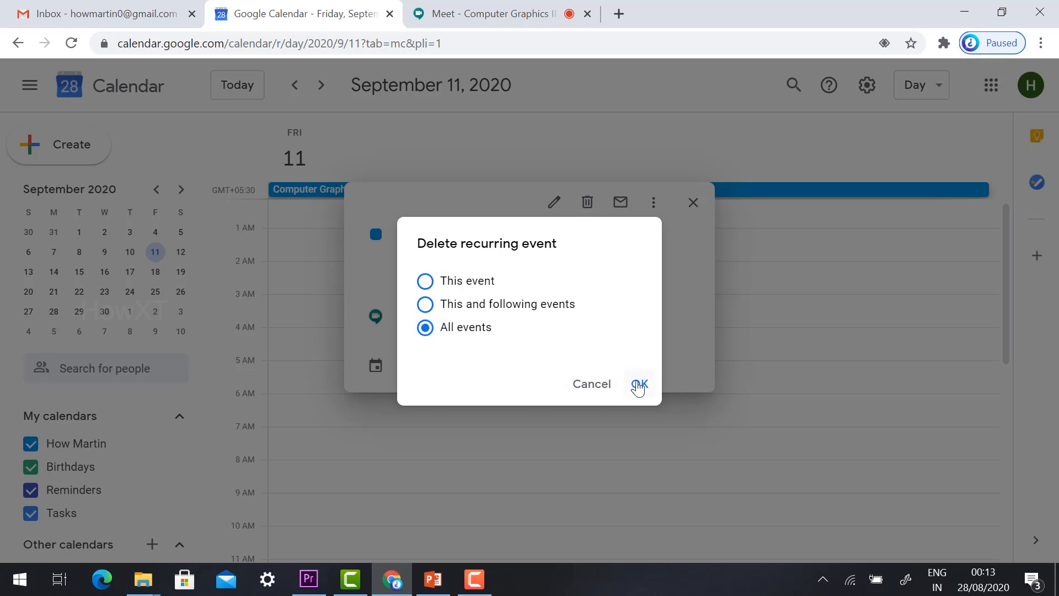
pyautogui.click(639, 384)
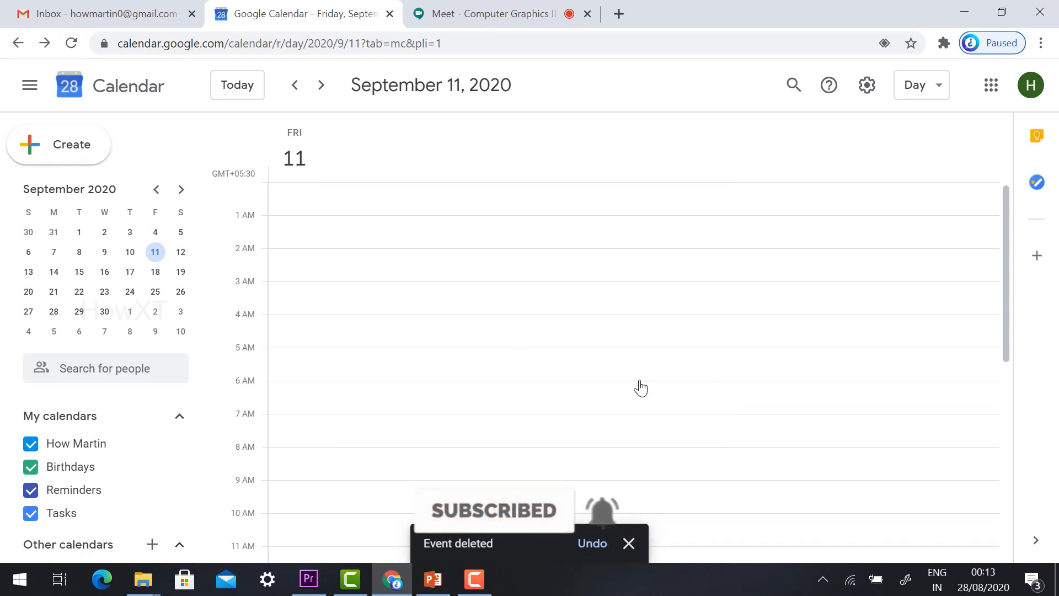
# Go to Tuesday, September 1 and confirm no class event remains
pyautogui.click(155, 188)
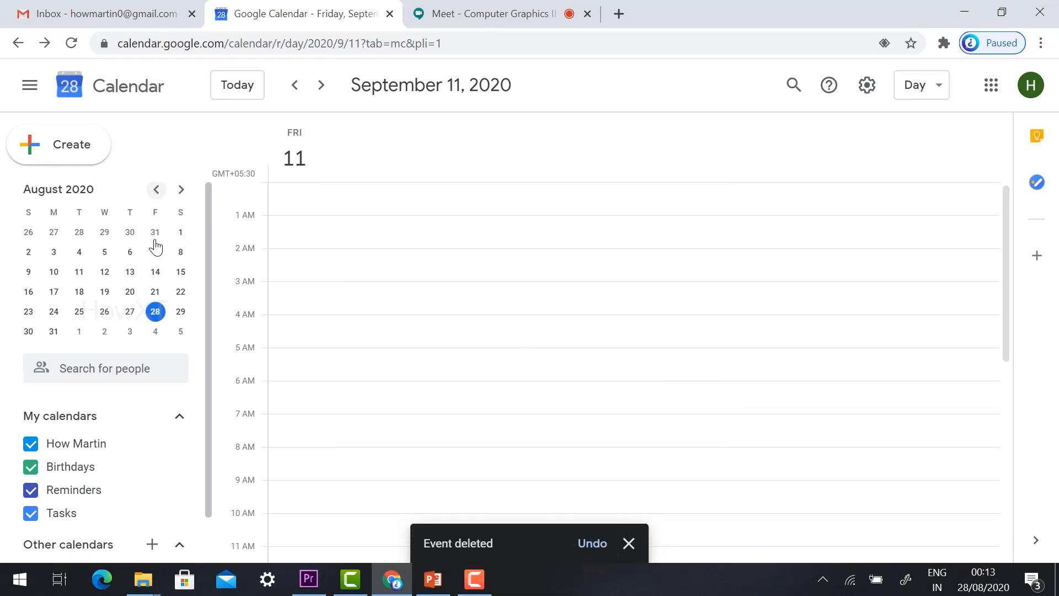
pyautogui.click(154, 311)
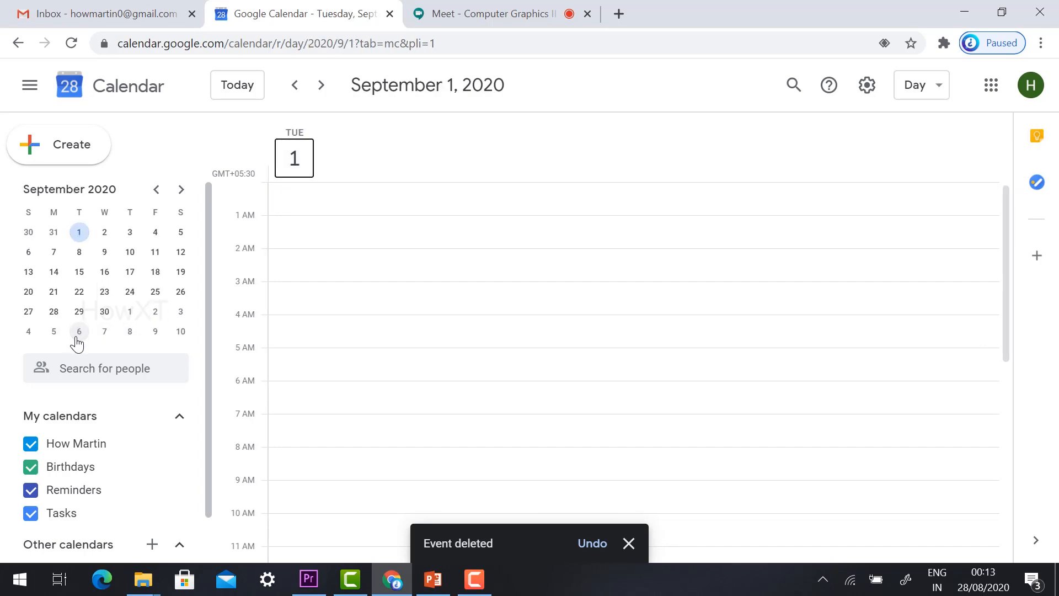
pyautogui.click(628, 543)
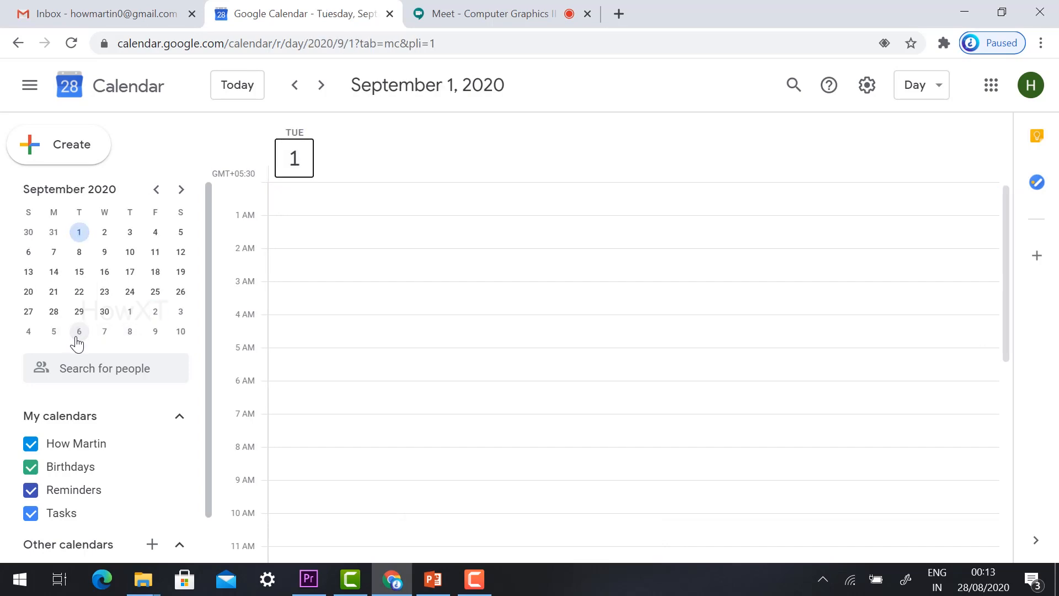